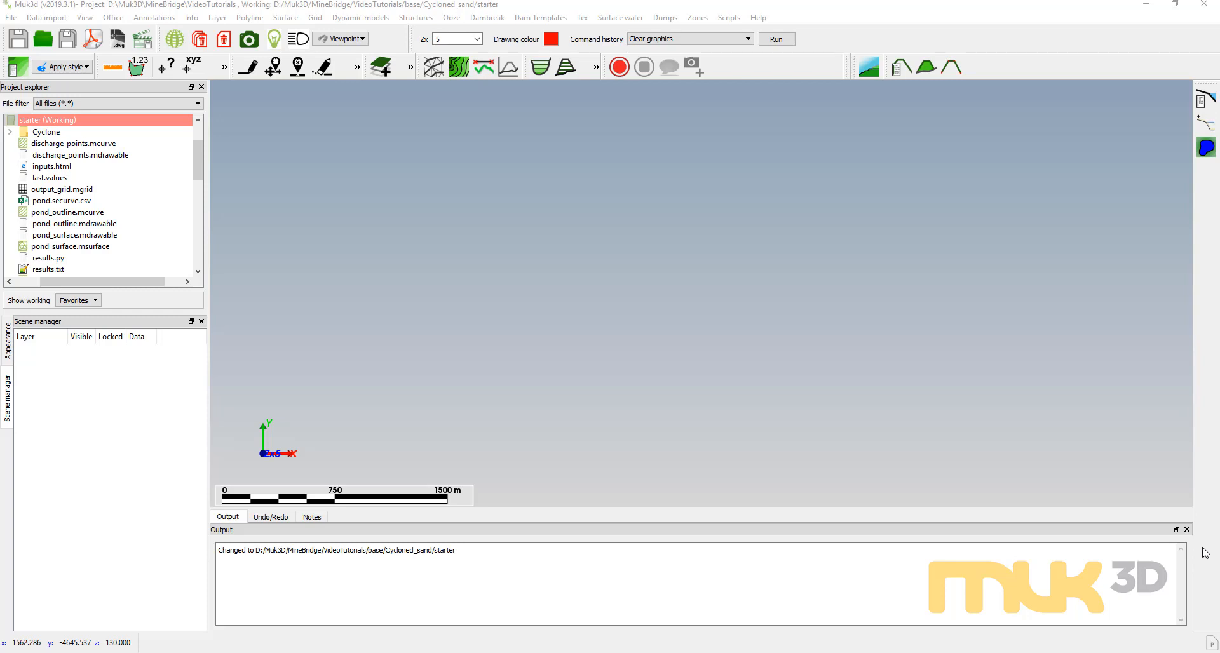
mouse_move(633, 644)
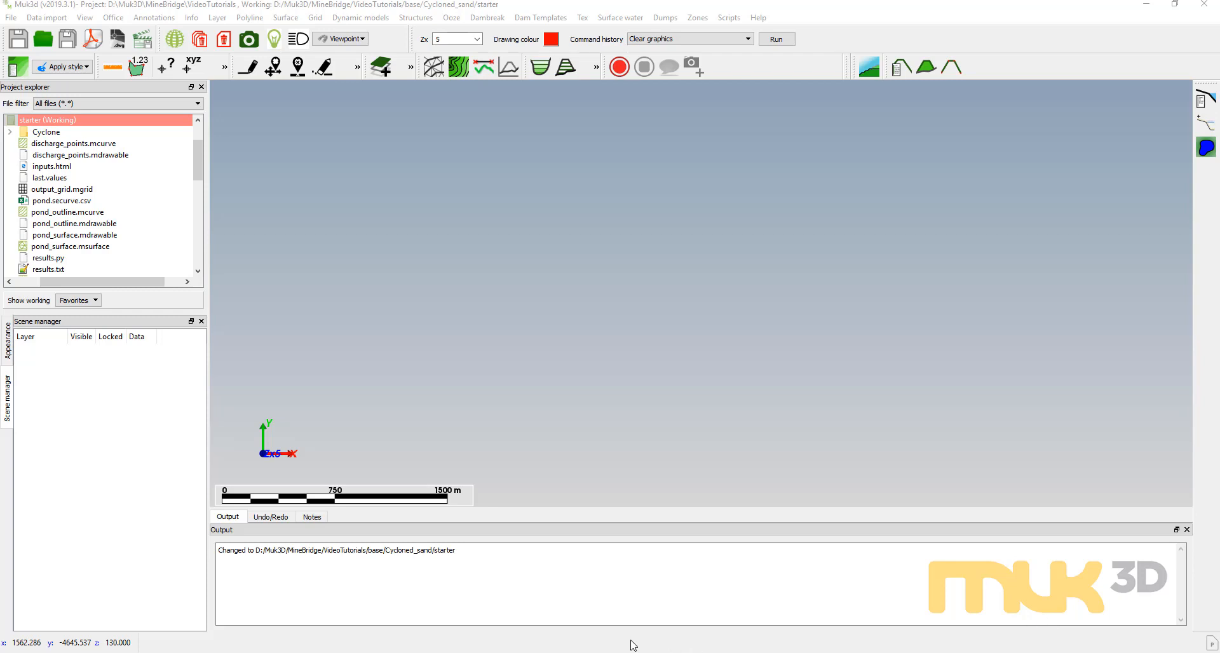
mouse_move(294, 581)
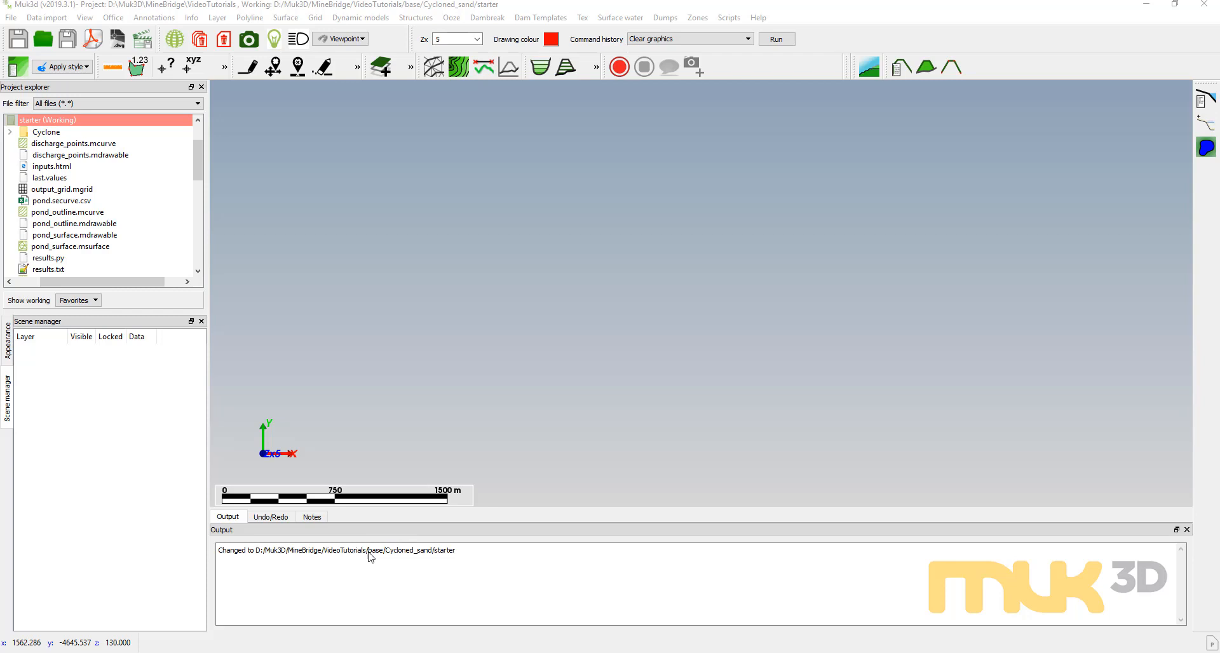
mouse_move(470, 368)
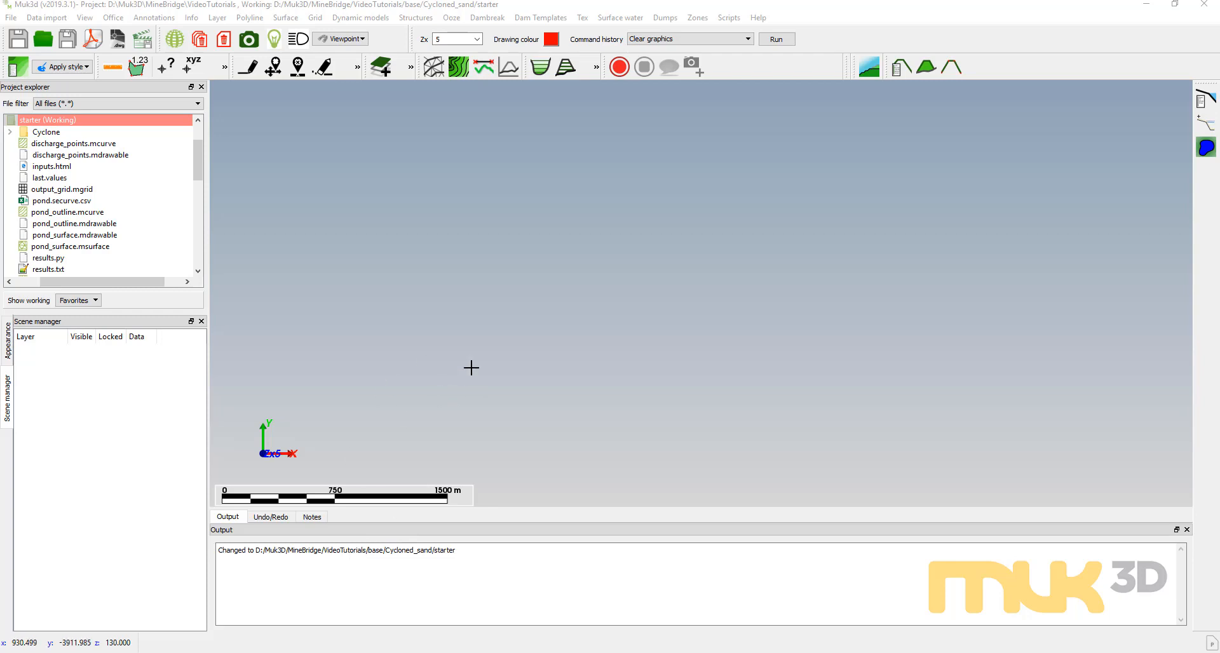
Load output_grid.mgrid from the Project explorer into the scene and zoom out on the square dam
left_click(62, 189)
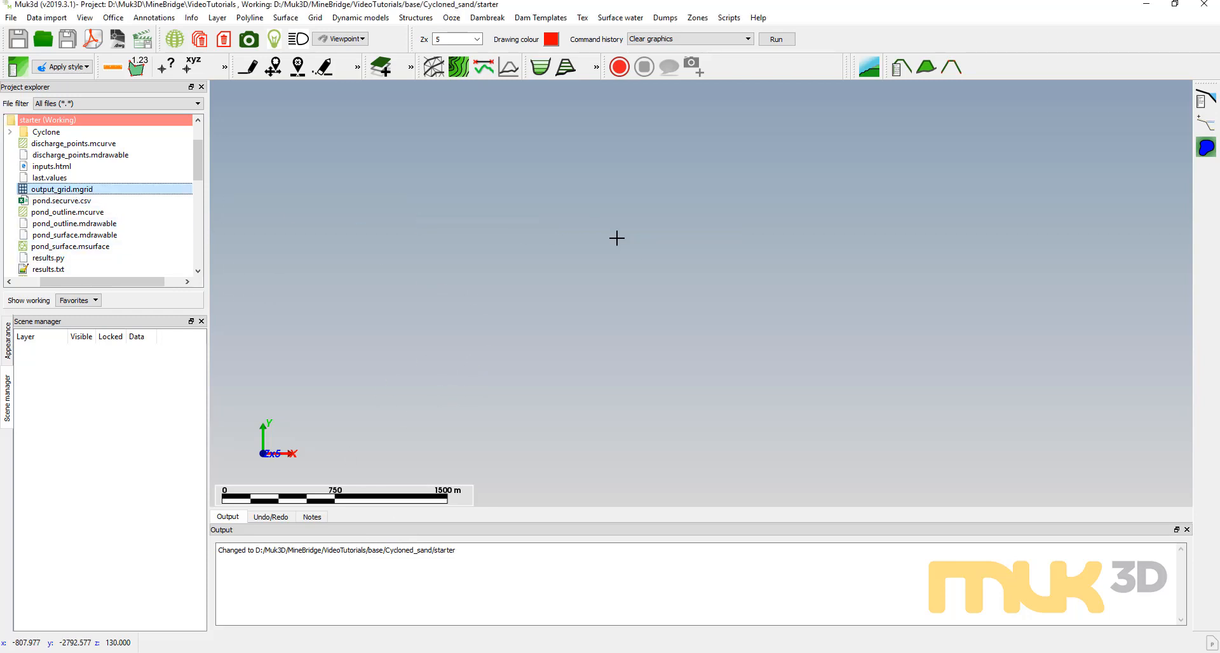
double_click(61, 190)
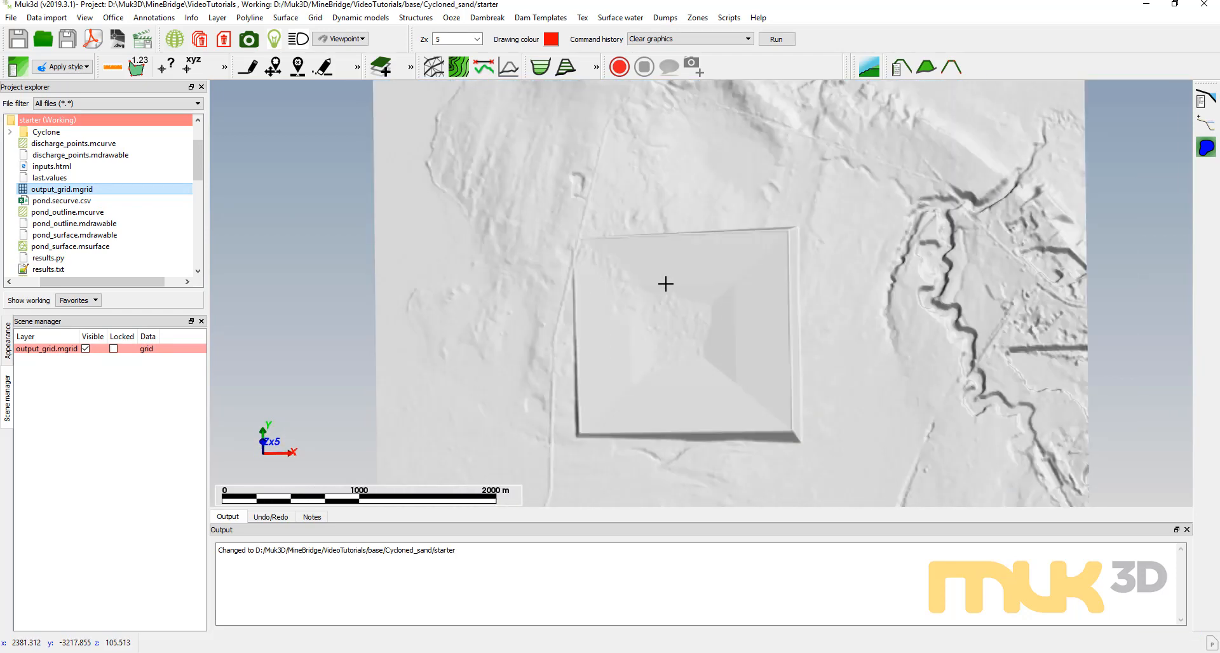
scroll("down", 3)
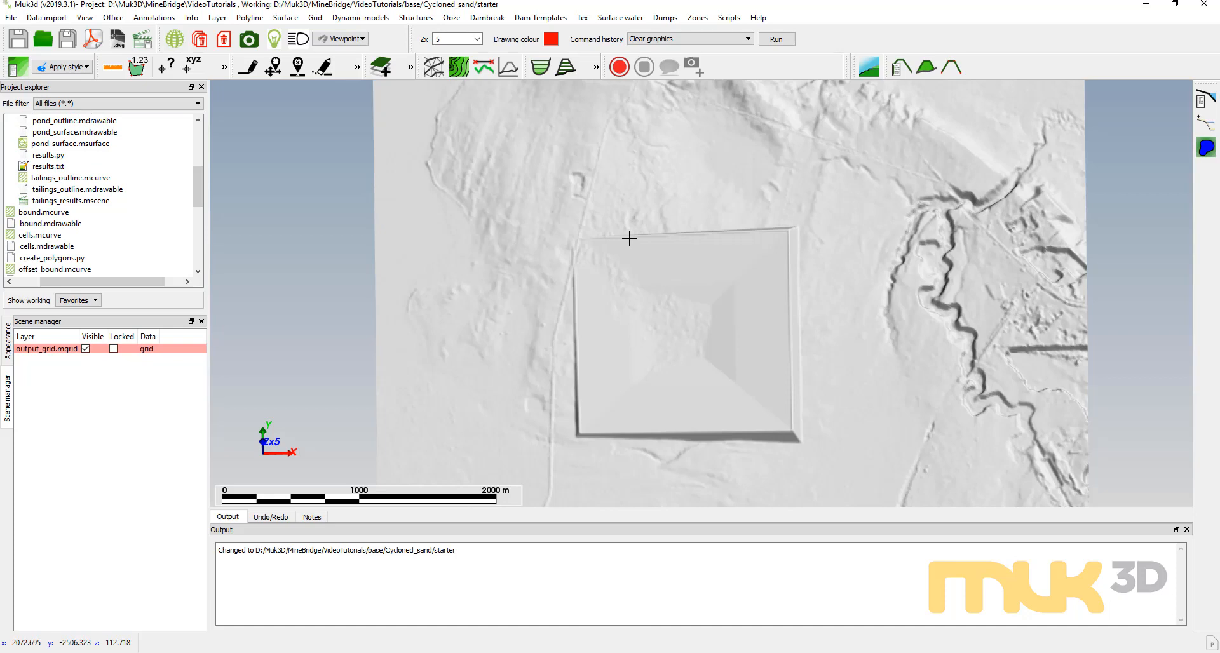
scroll("down", 3)
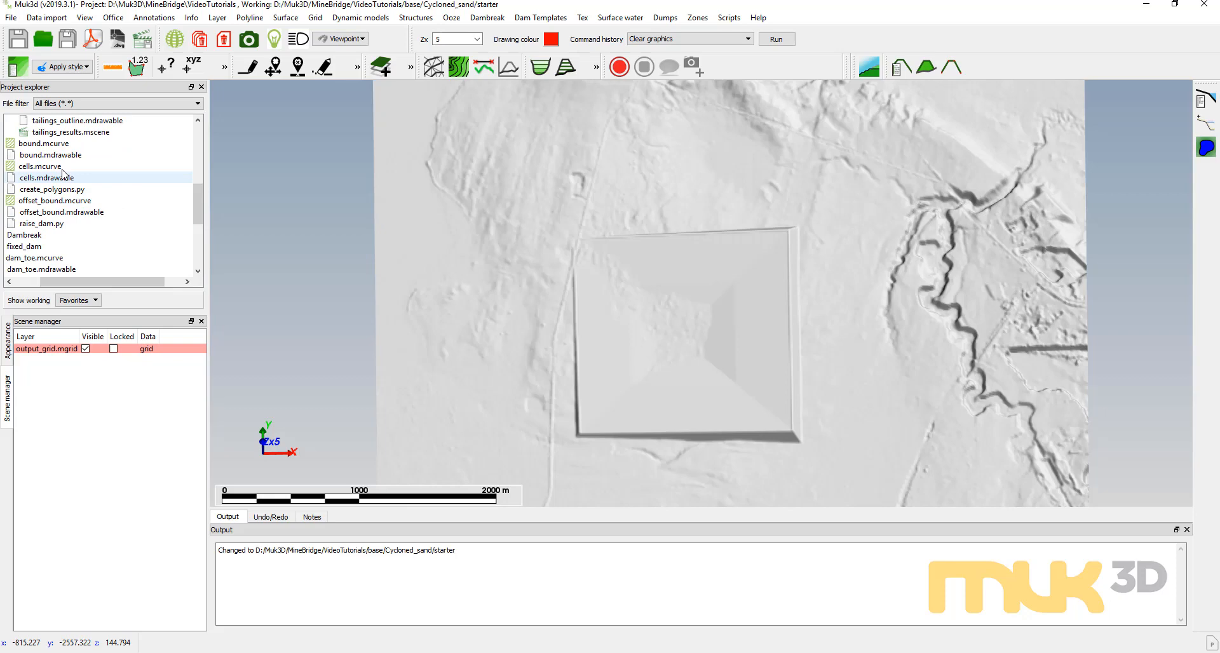
Add the cells.mcurve polyline layer so the red cell ring overlays the dam grid
left_click(40, 165)
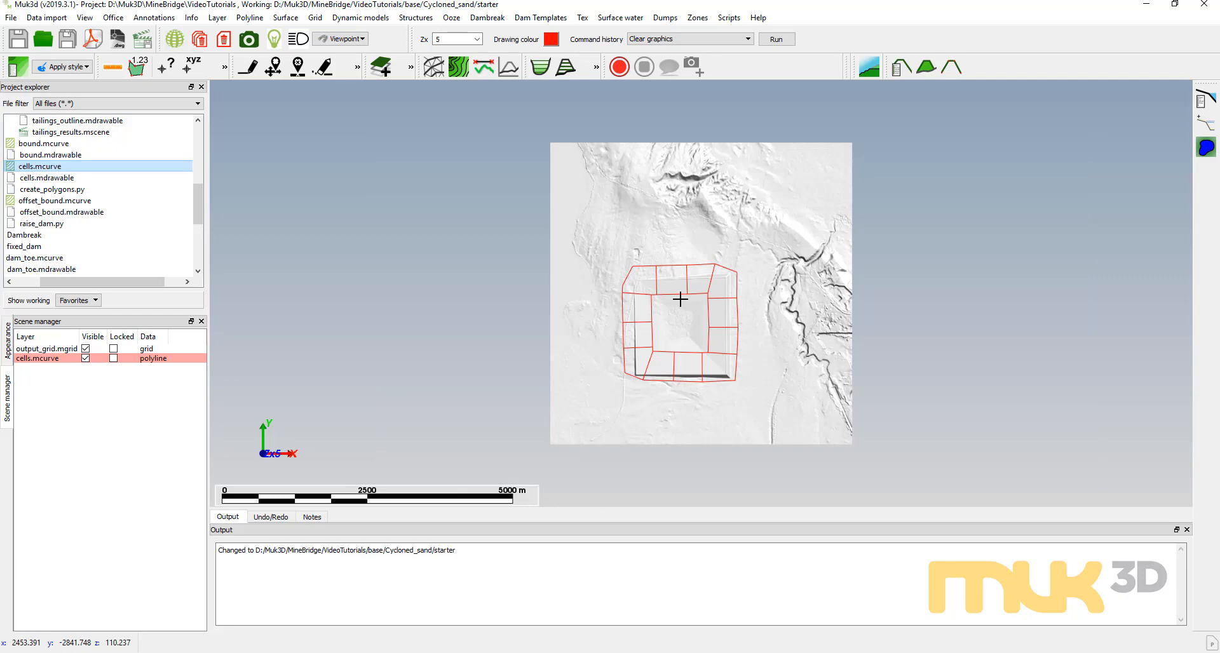
mouse_move(663, 281)
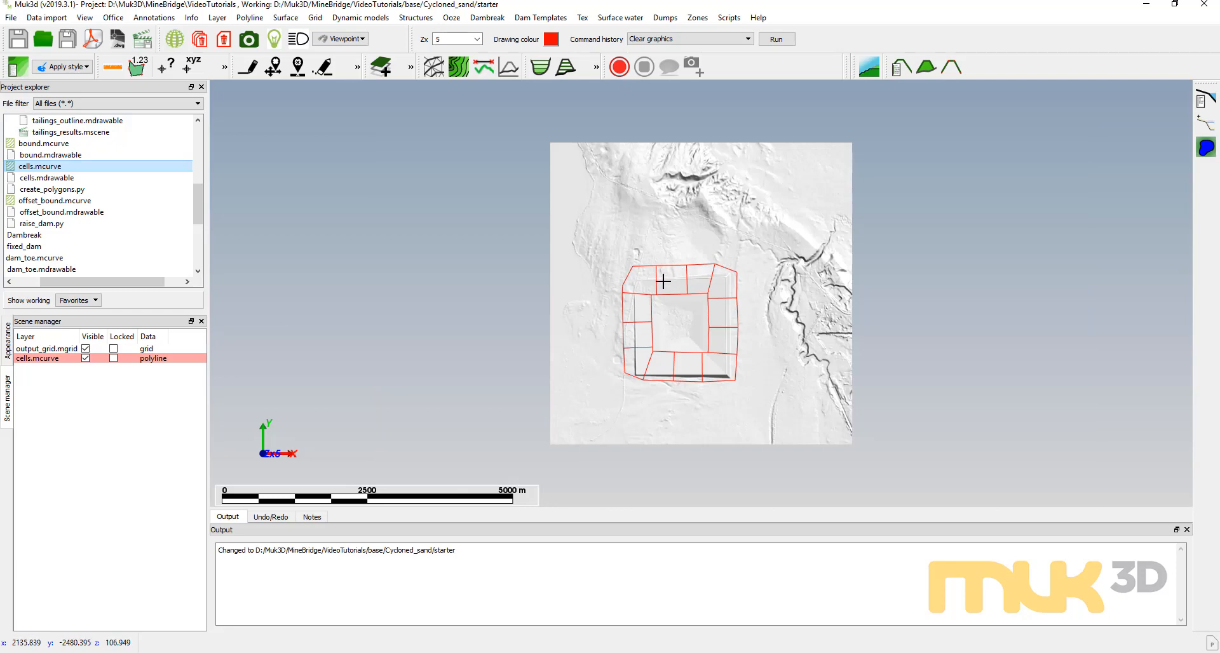
mouse_move(667, 278)
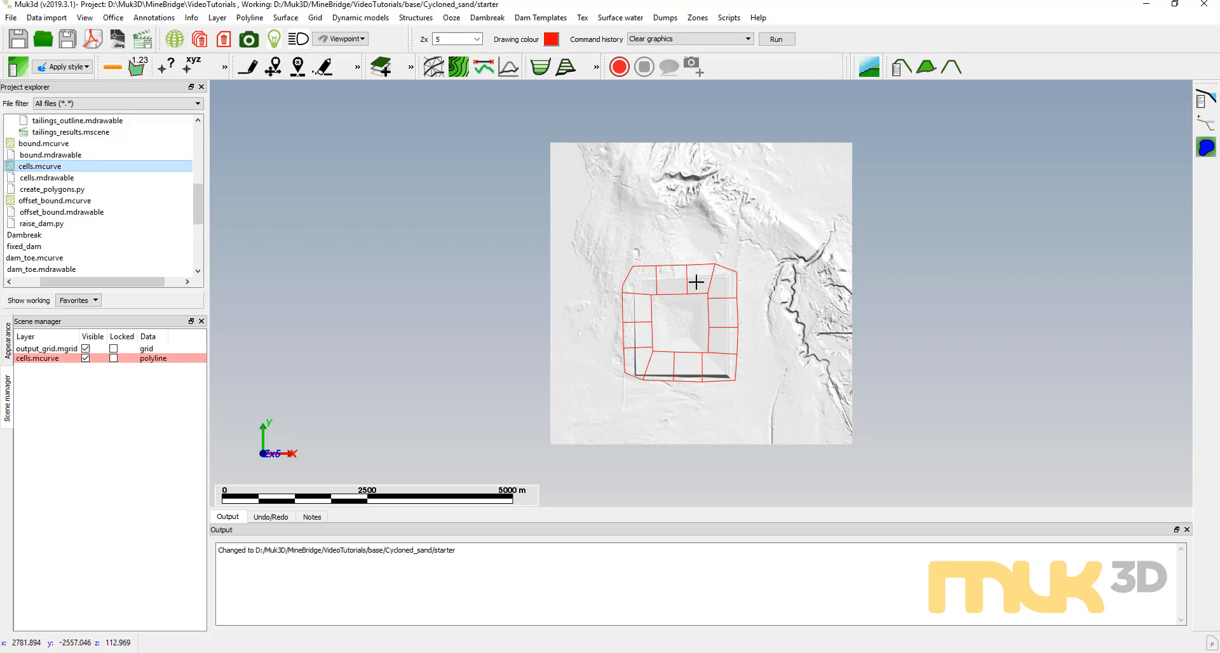
mouse_move(736, 280)
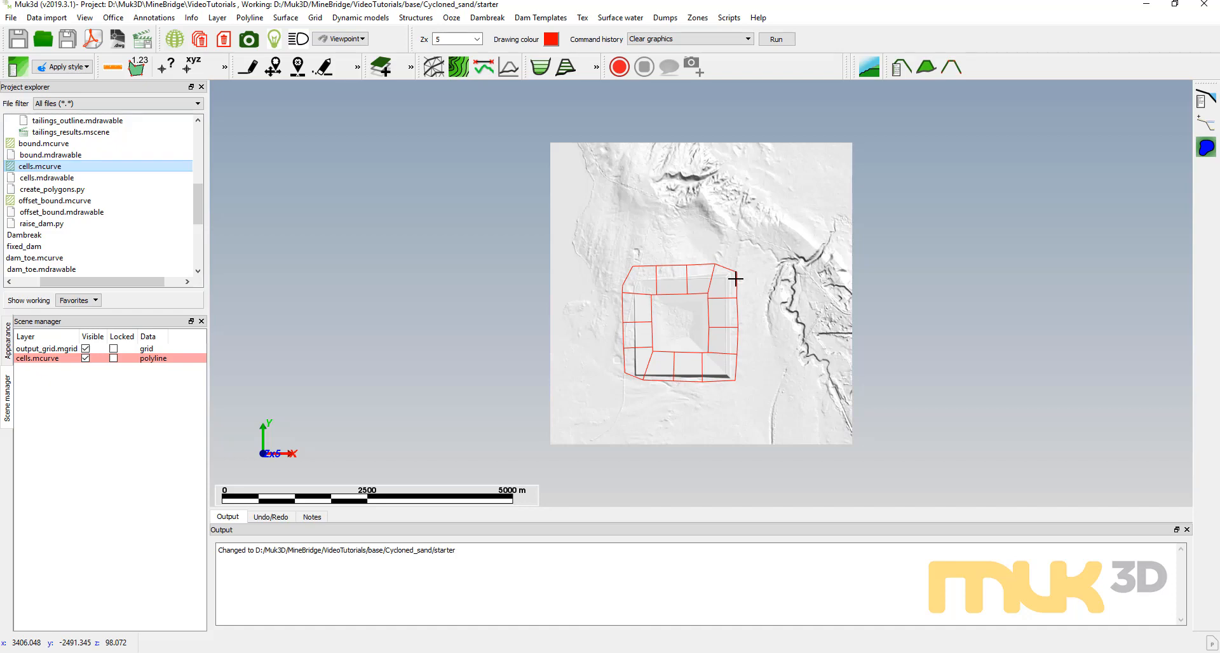
mouse_move(717, 289)
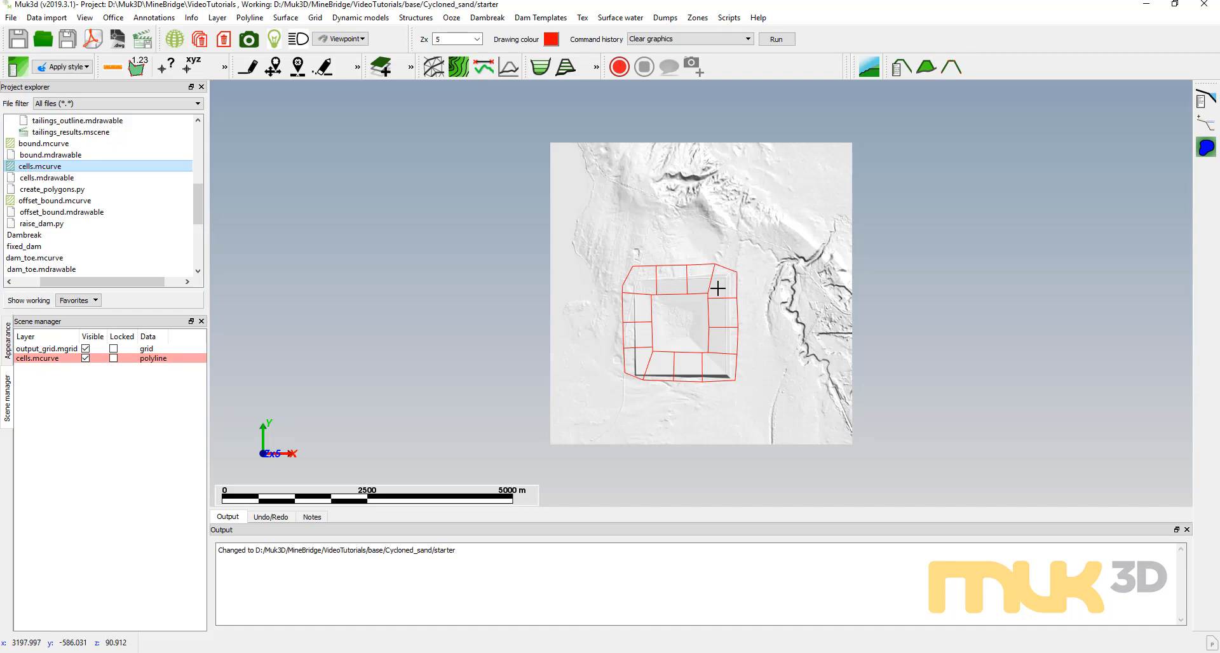
mouse_move(659, 280)
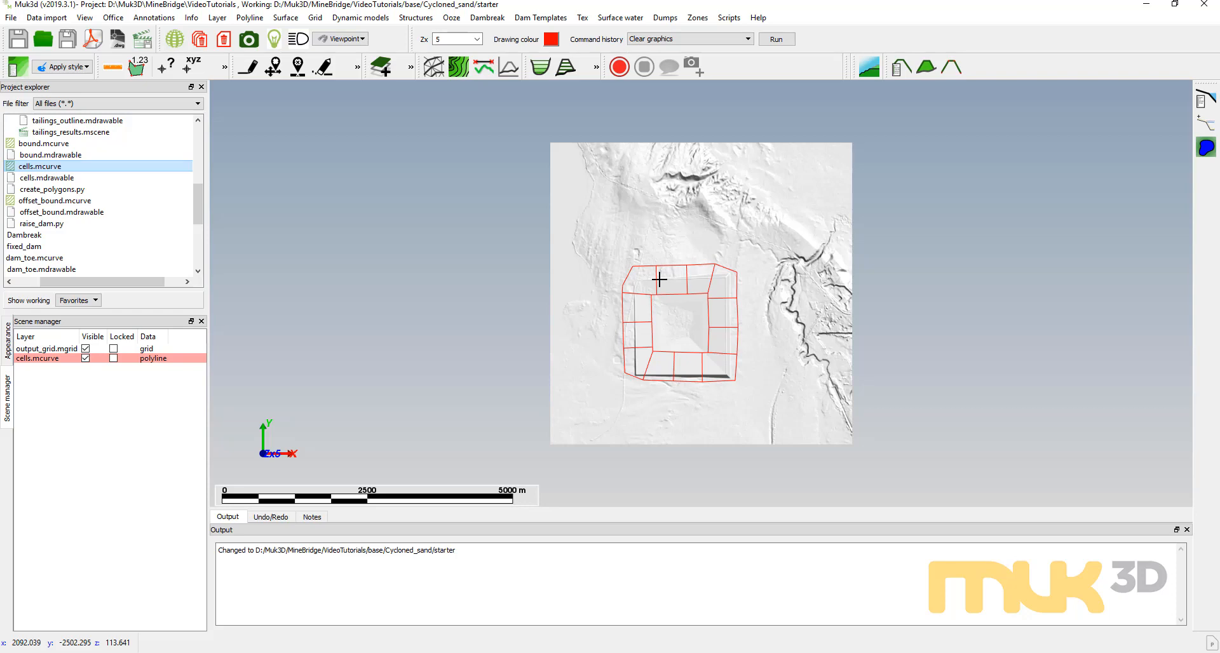
mouse_move(682, 272)
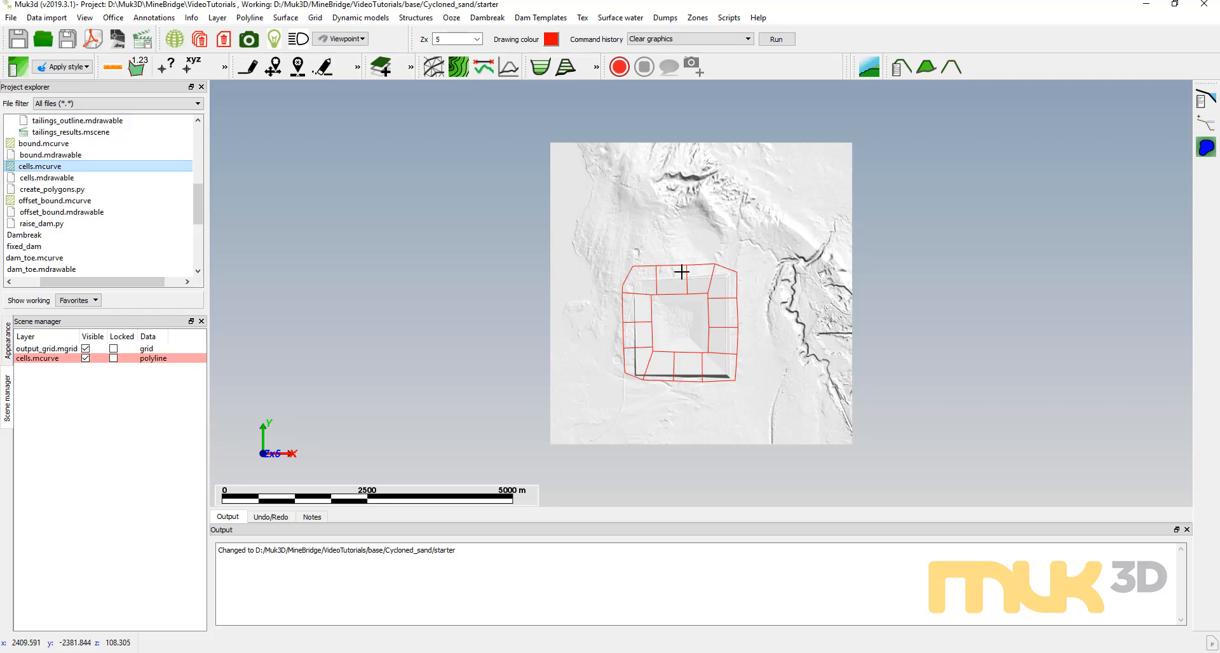
mouse_move(706, 369)
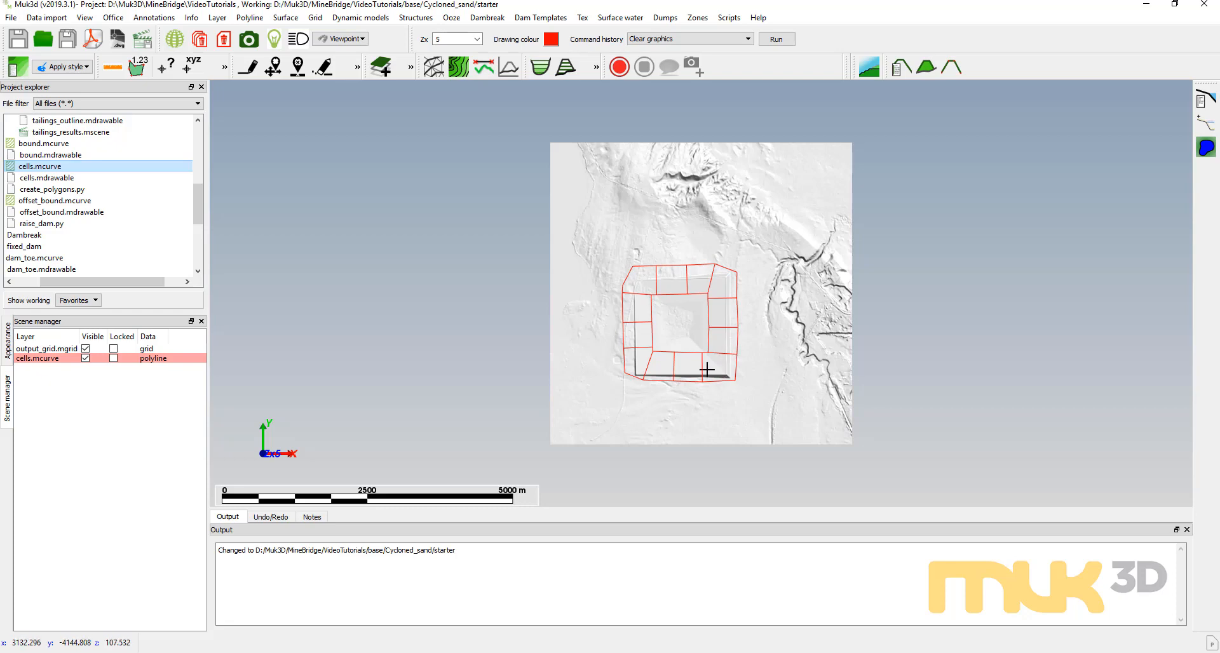
mouse_move(691, 371)
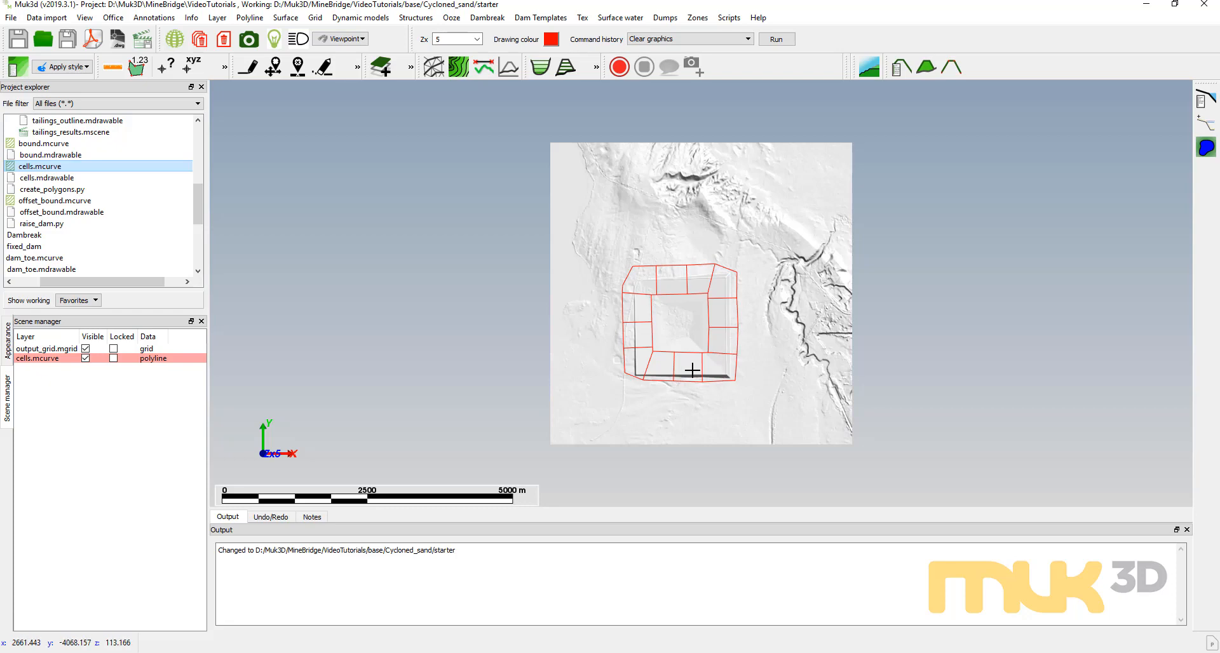
mouse_move(636, 367)
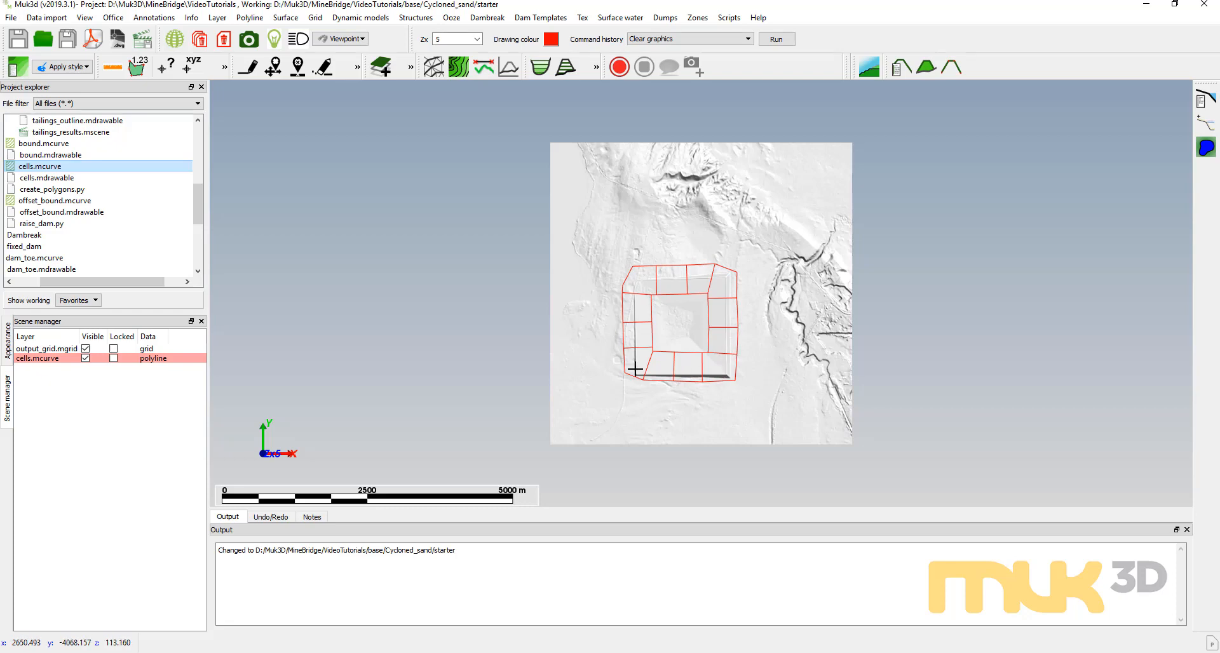
mouse_move(664, 283)
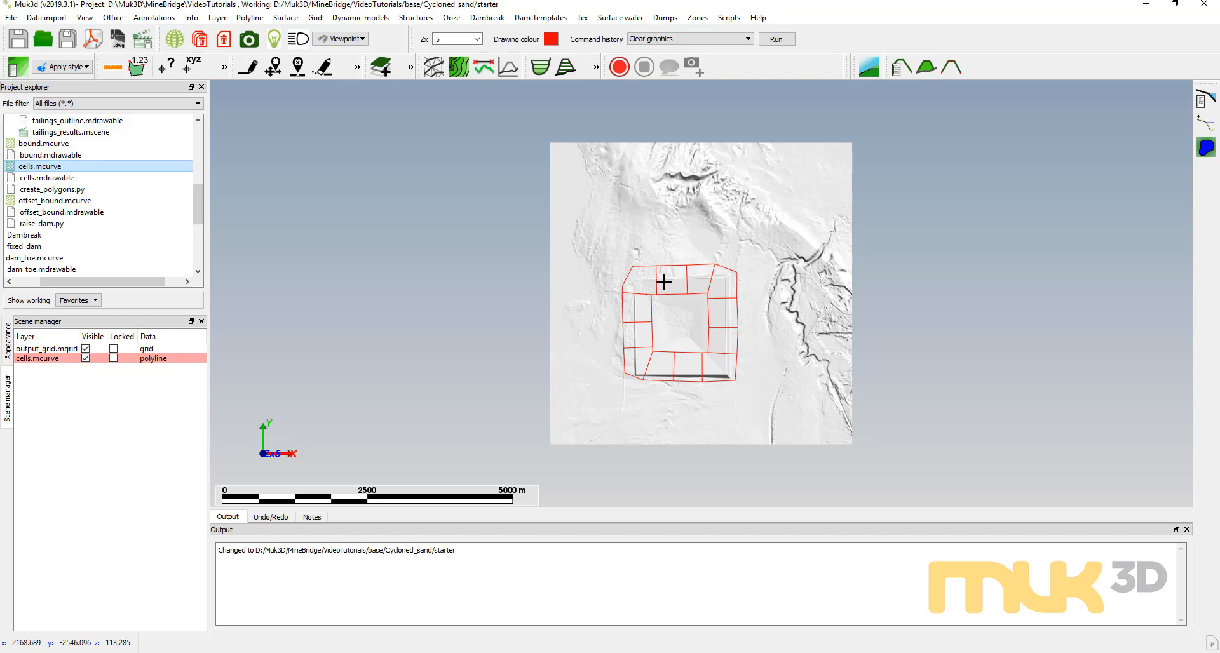
mouse_move(629, 343)
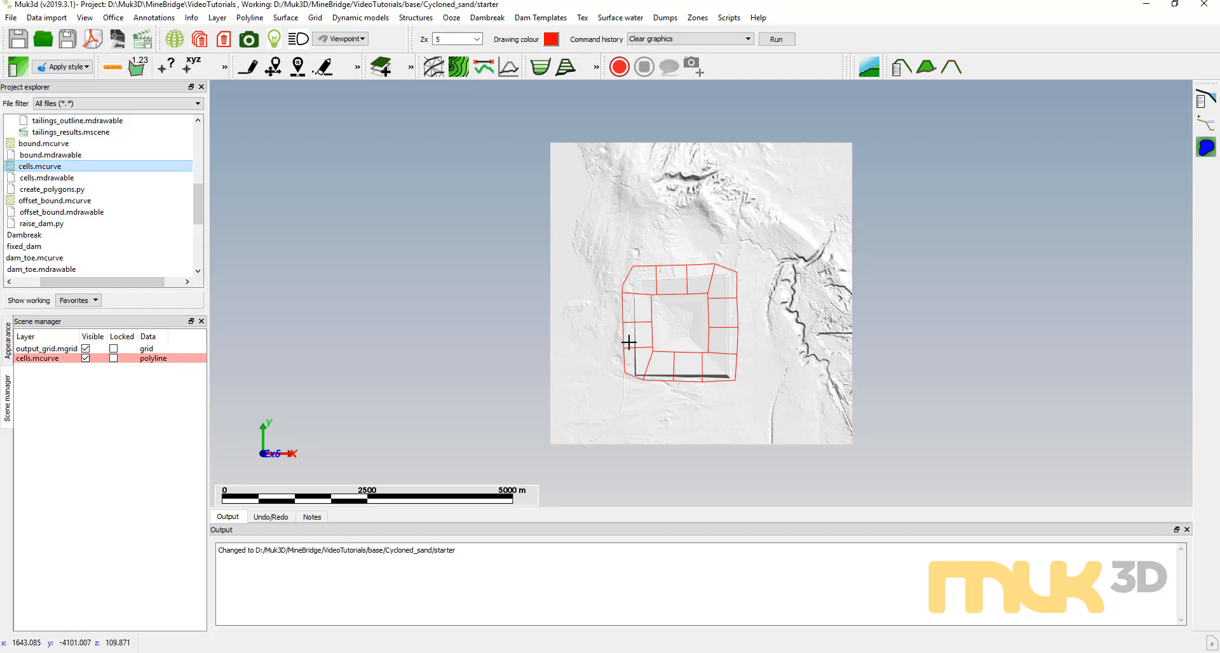
mouse_move(369, 285)
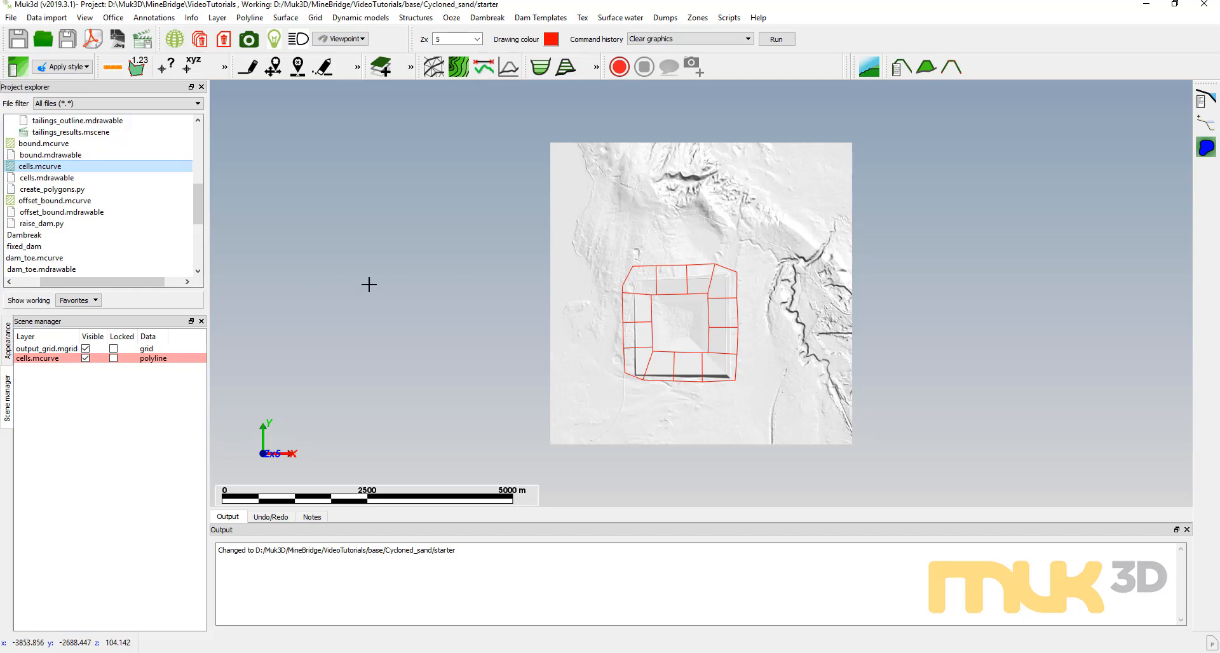
mouse_move(627, 280)
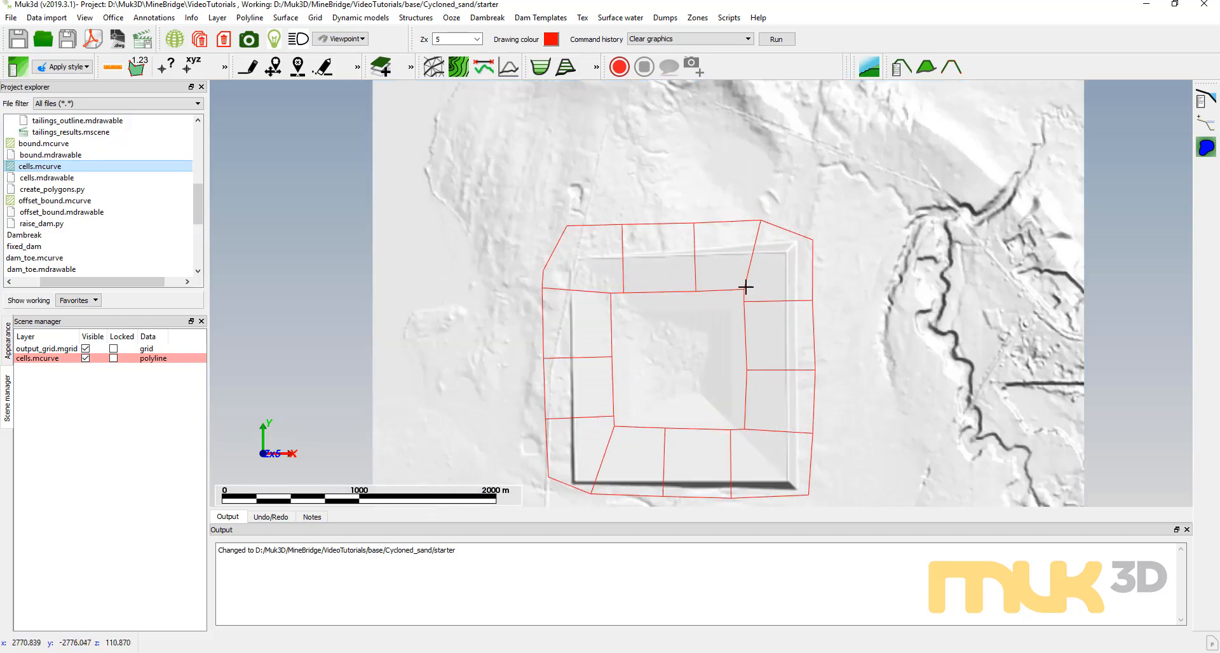
Make the run0 folder the working directory from its Project explorer context menu
scroll("down", 3)
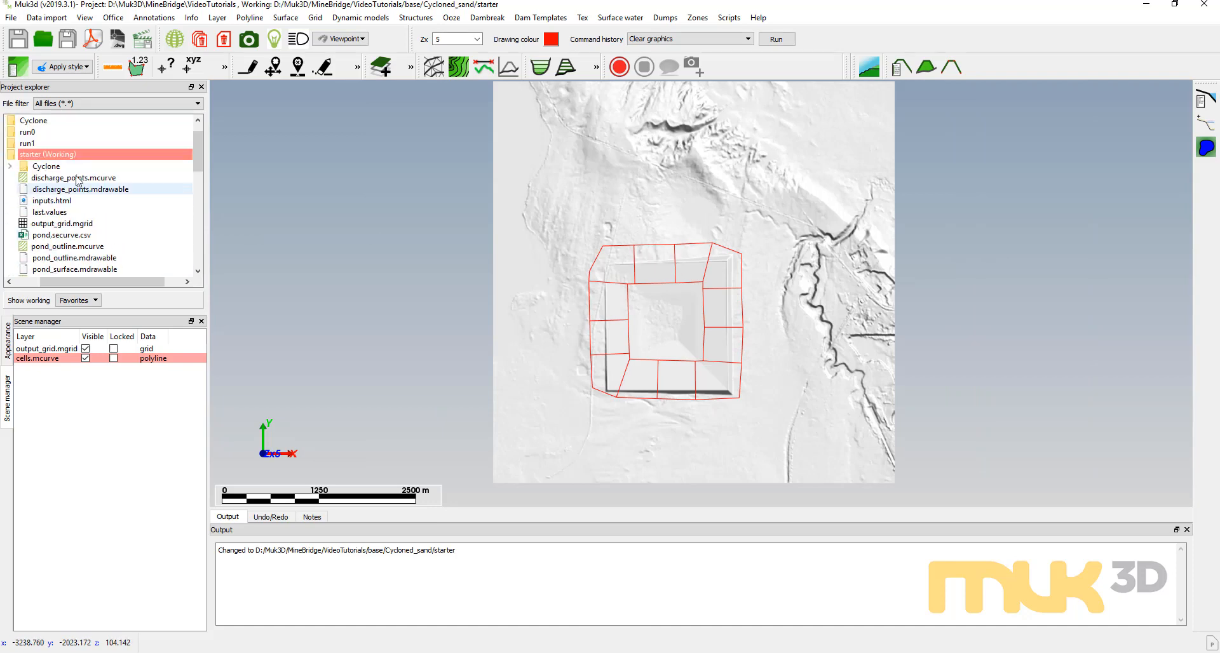
right_click(27, 131)
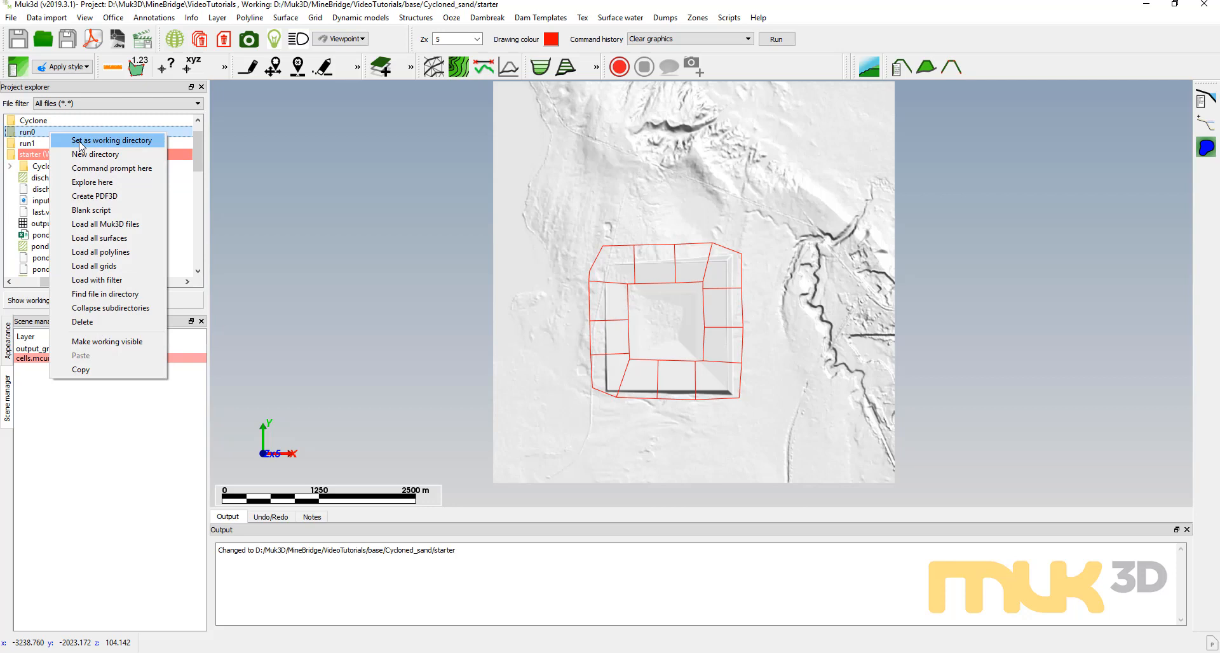
left_click(112, 141)
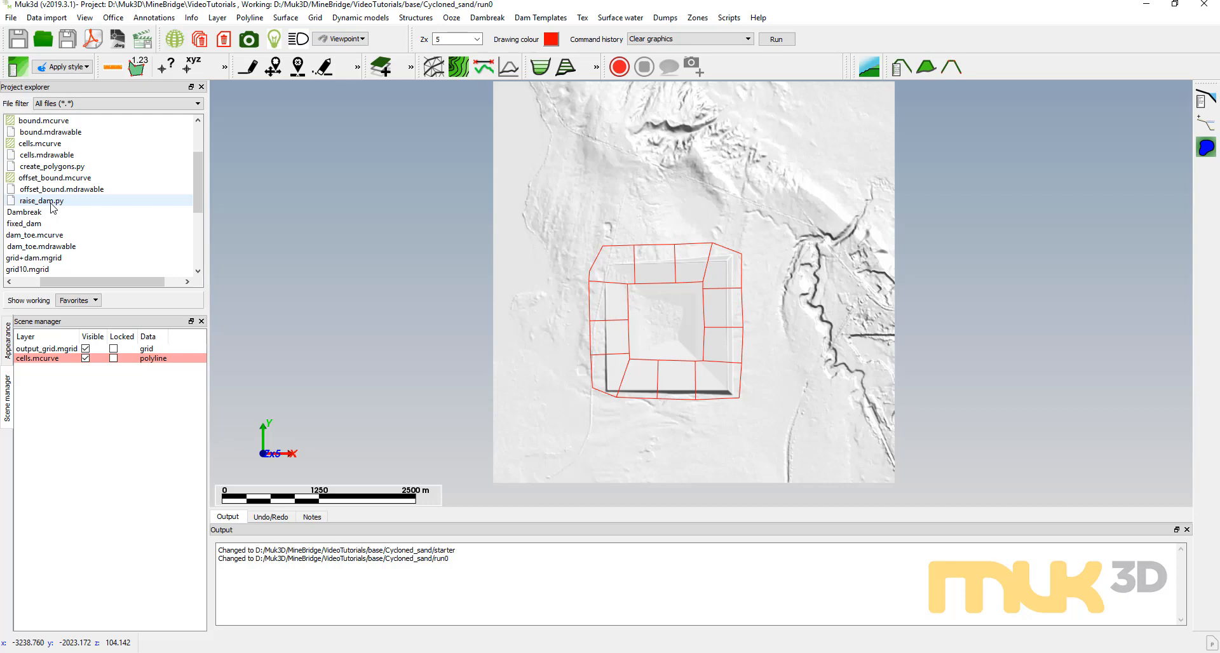
Launch raise_dam.py by dragging it into the viewport to bring up the Run cyclone raise form
left_click(51, 167)
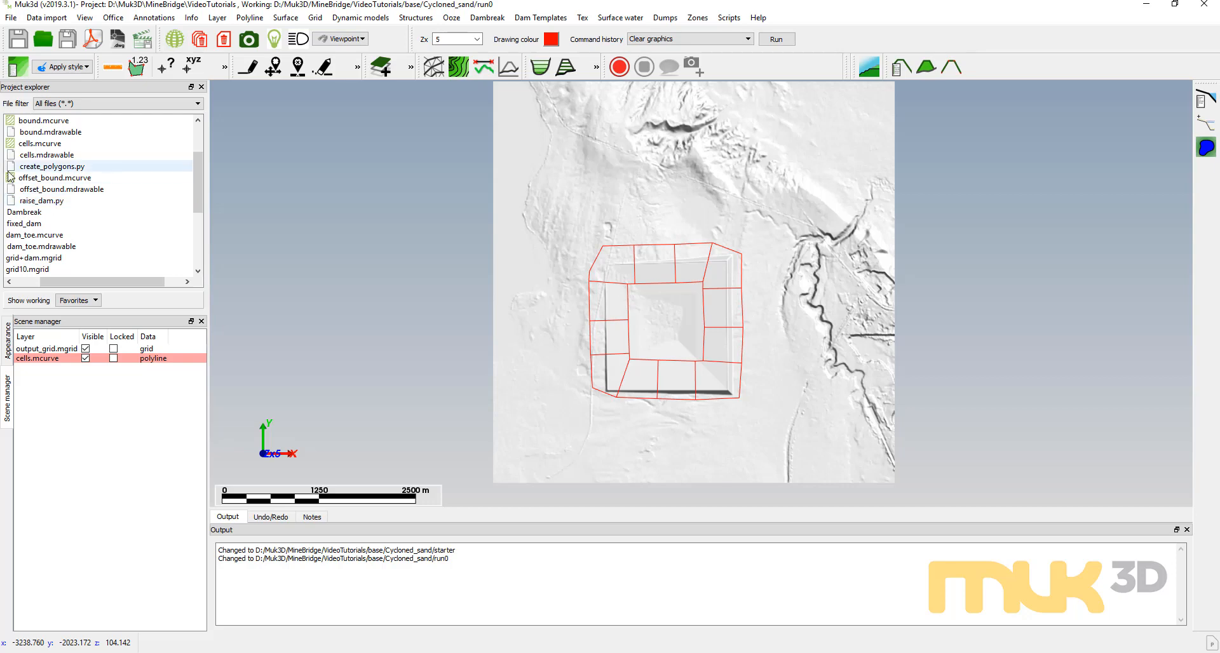
left_click_drag(41, 201, 453, 204)
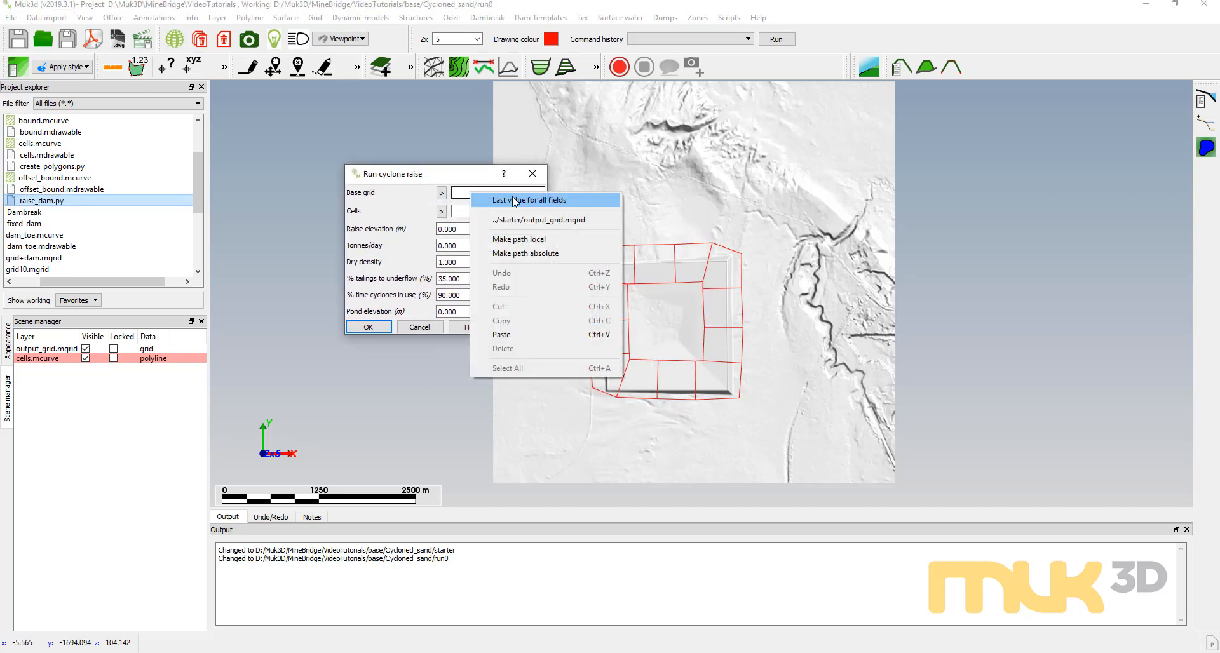
Fill the form with Last values and verify raise elevation 117, density, percentages and pond elevation 110
left_click(531, 200)
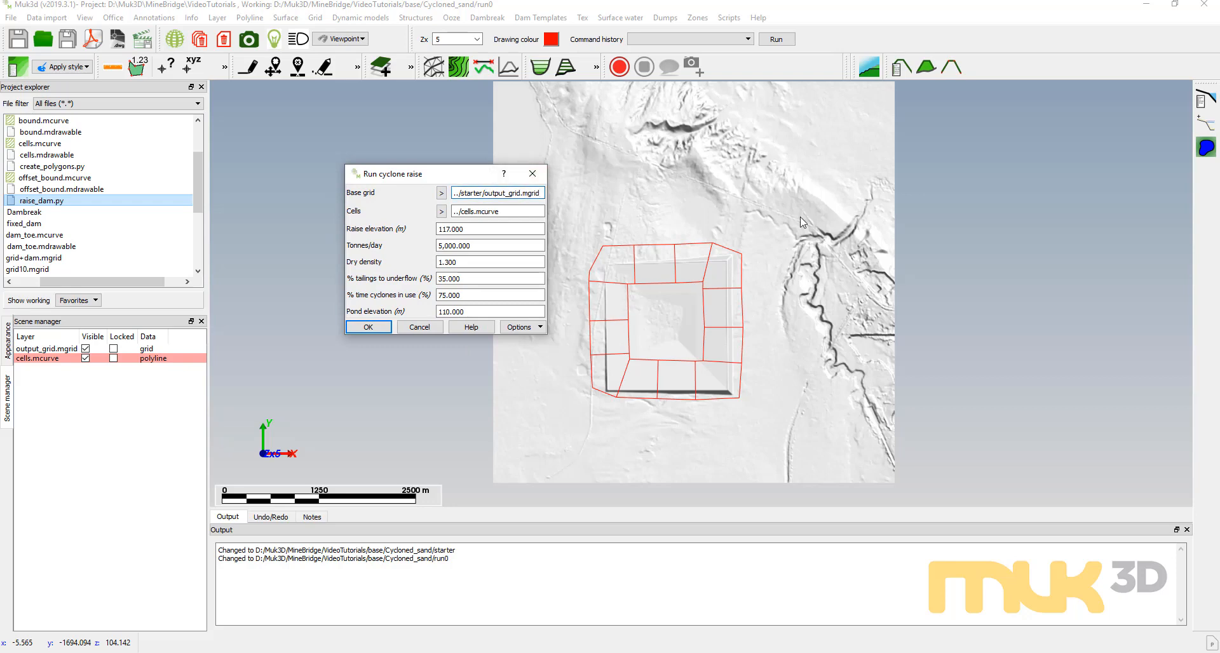
mouse_move(537, 204)
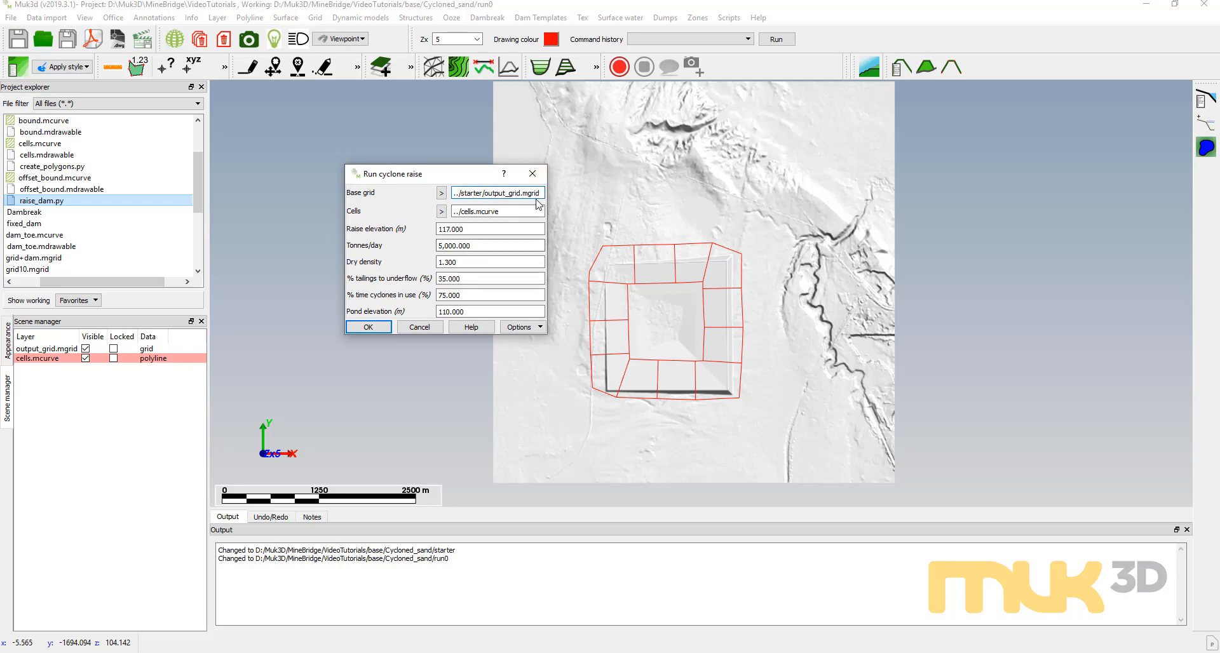
mouse_move(406, 253)
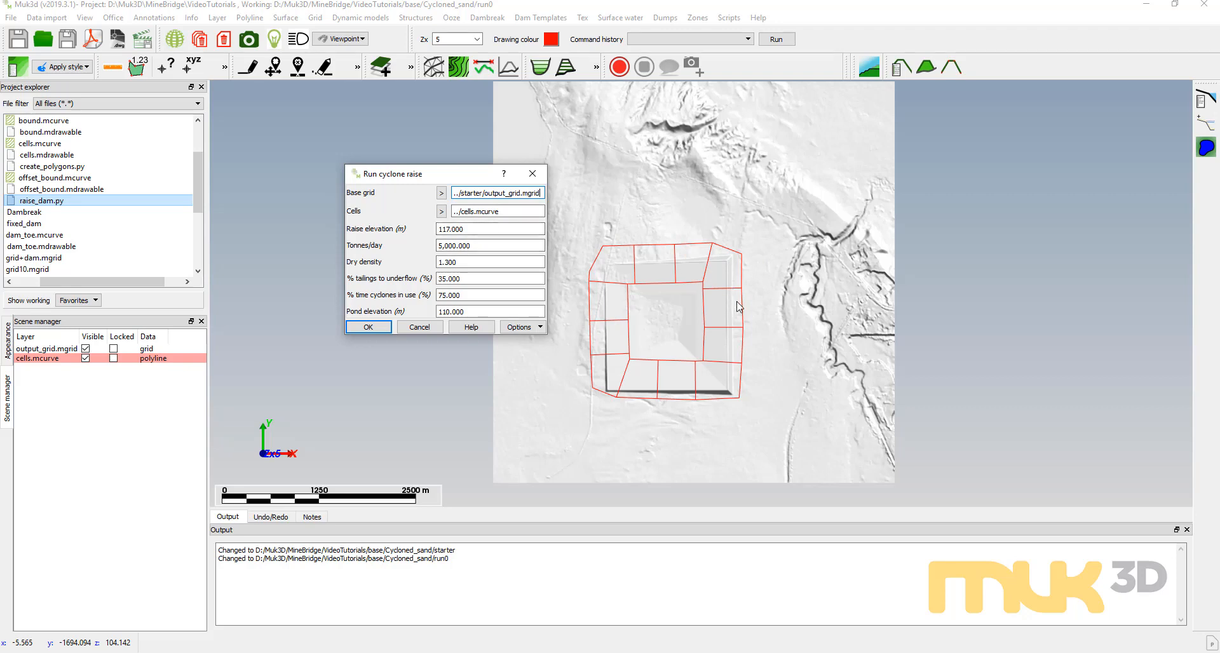
left_click(491, 229)
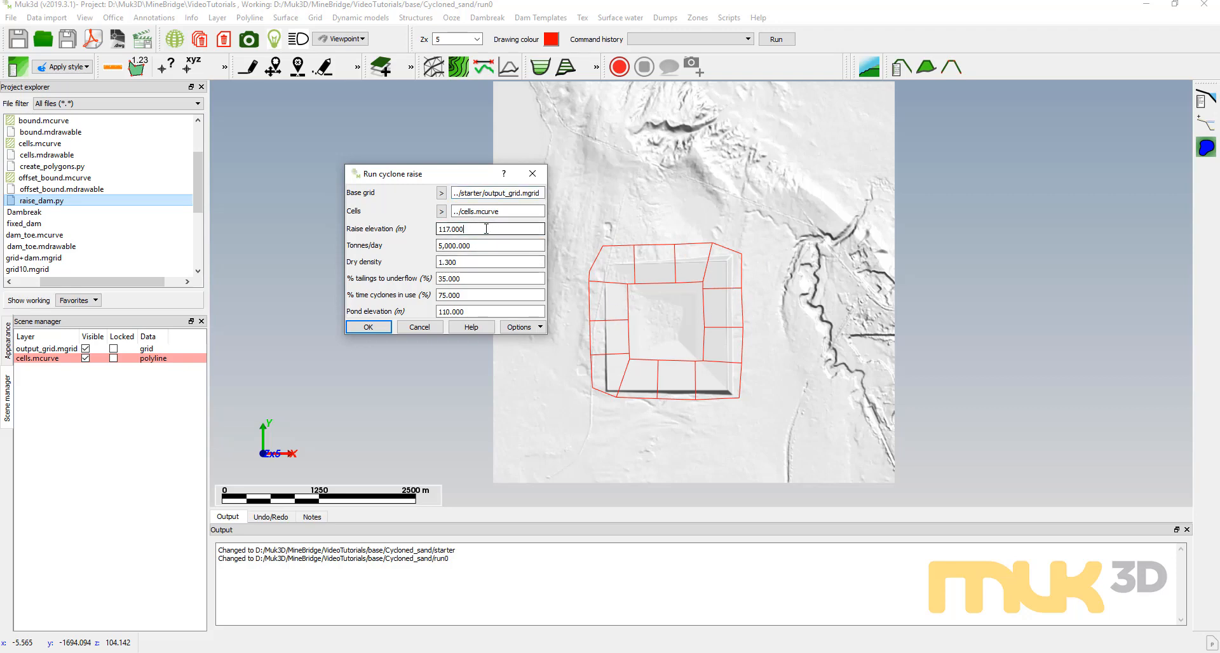
mouse_move(516, 248)
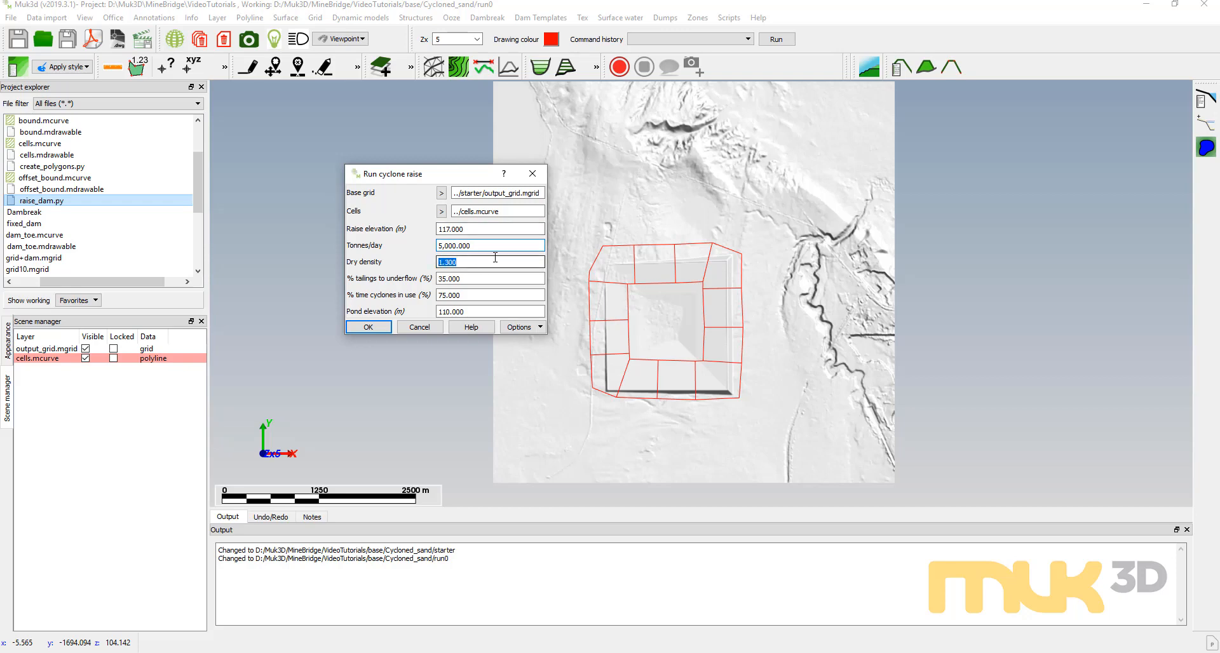
left_click(491, 278)
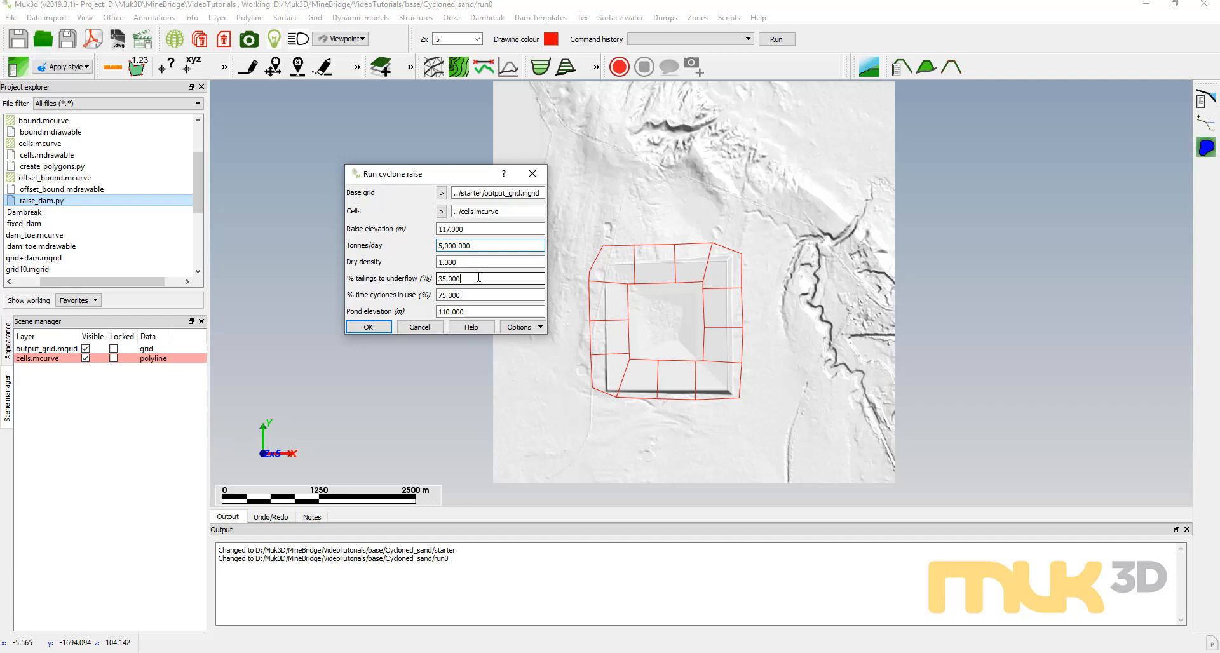
left_click(491, 262)
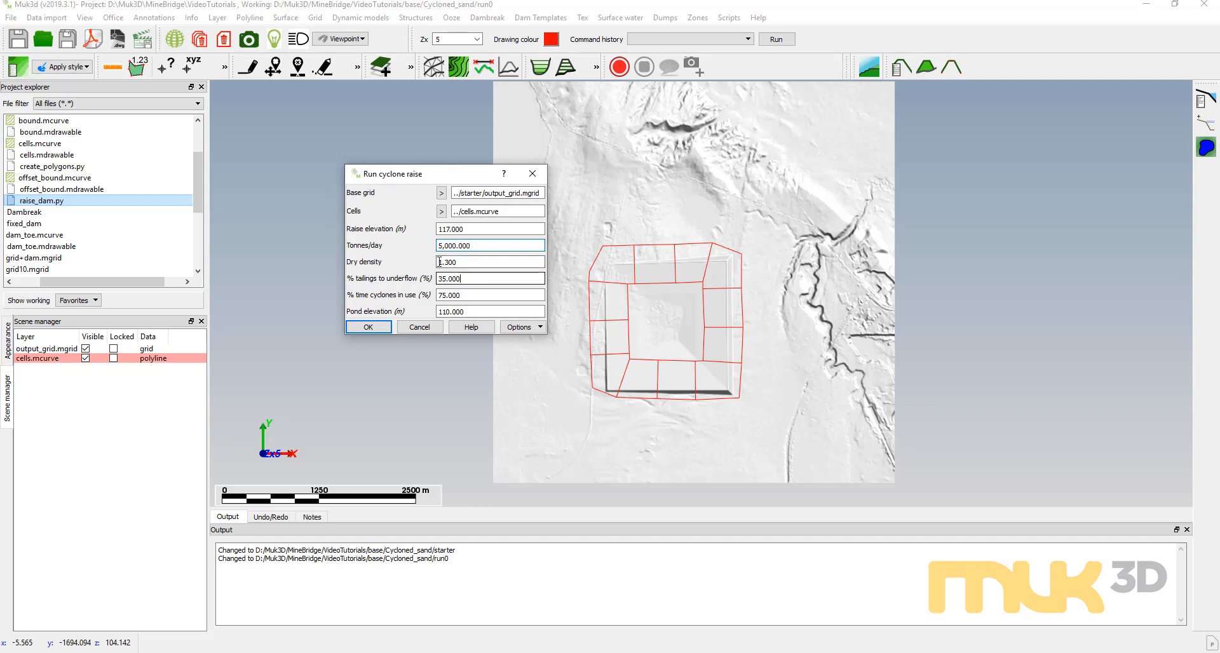
left_click(491, 278)
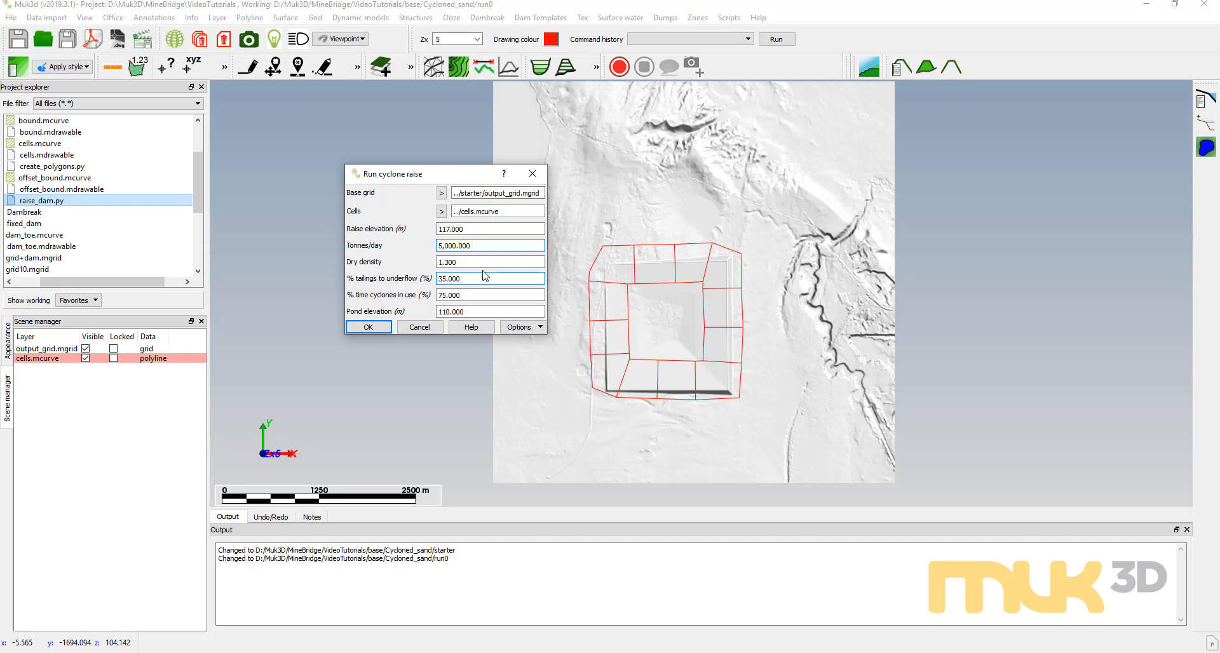
triple_click(489, 295)
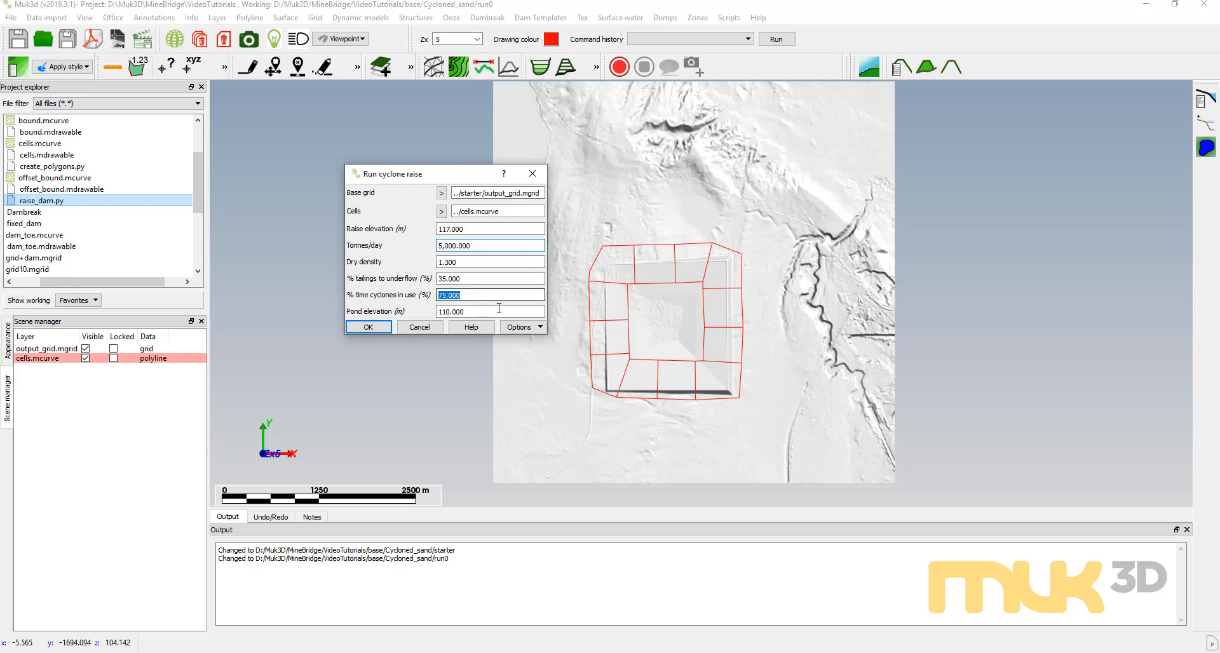
mouse_move(510, 307)
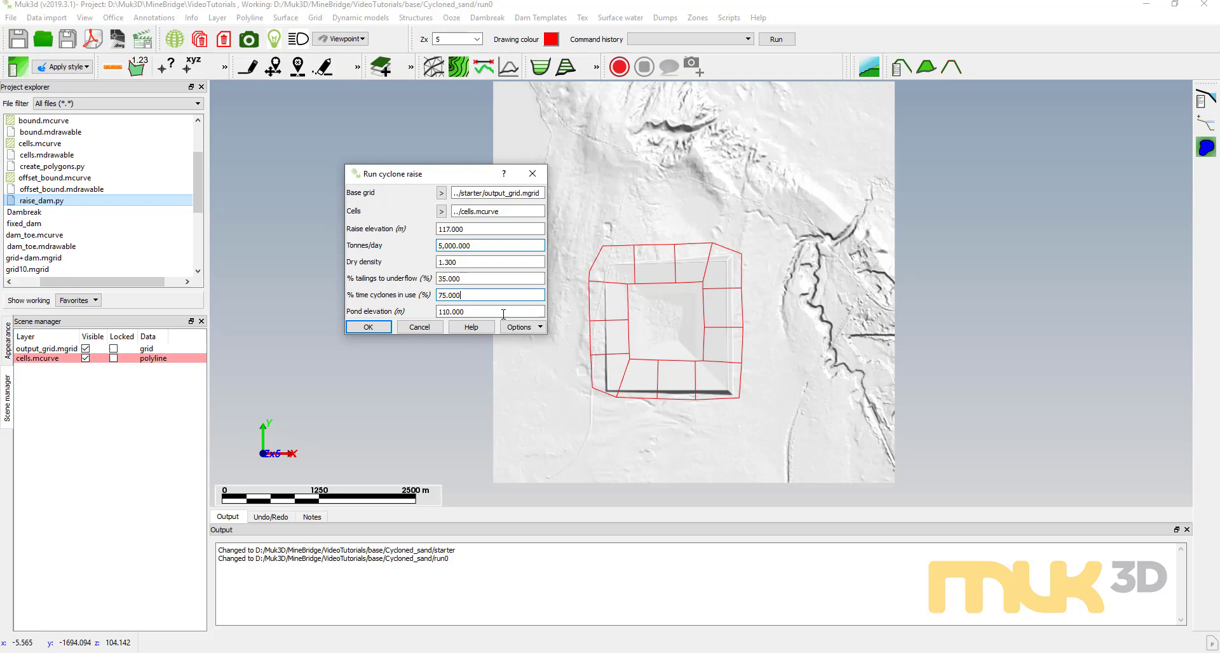
triple_click(491, 311)
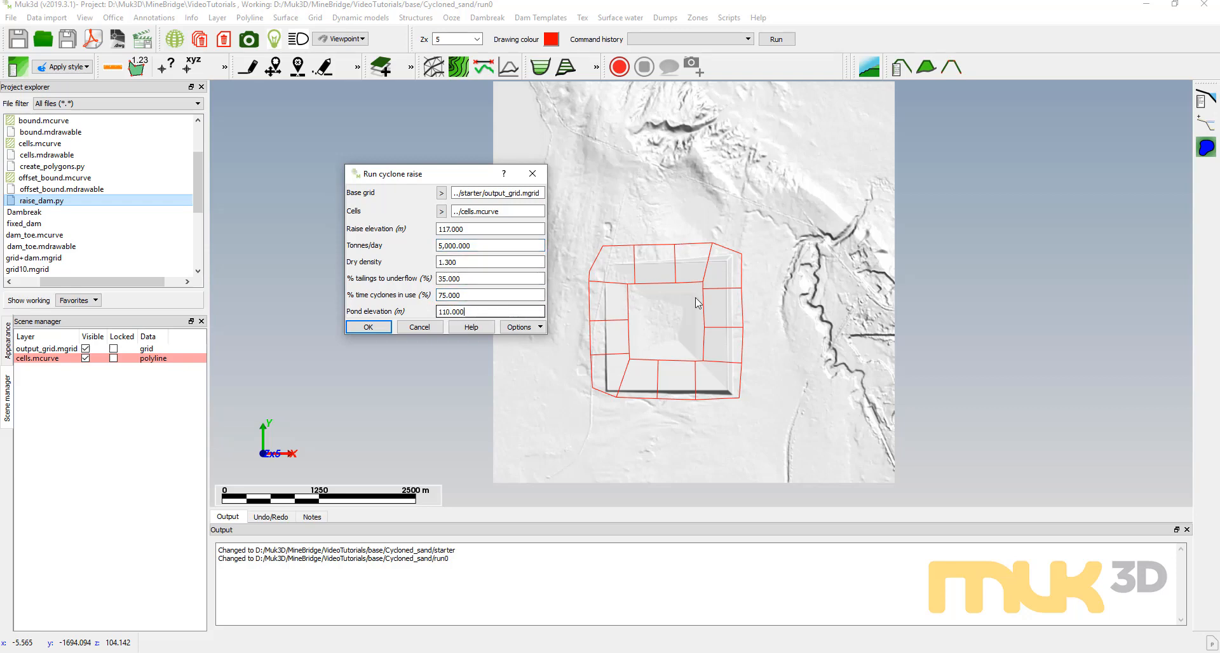
mouse_move(470, 293)
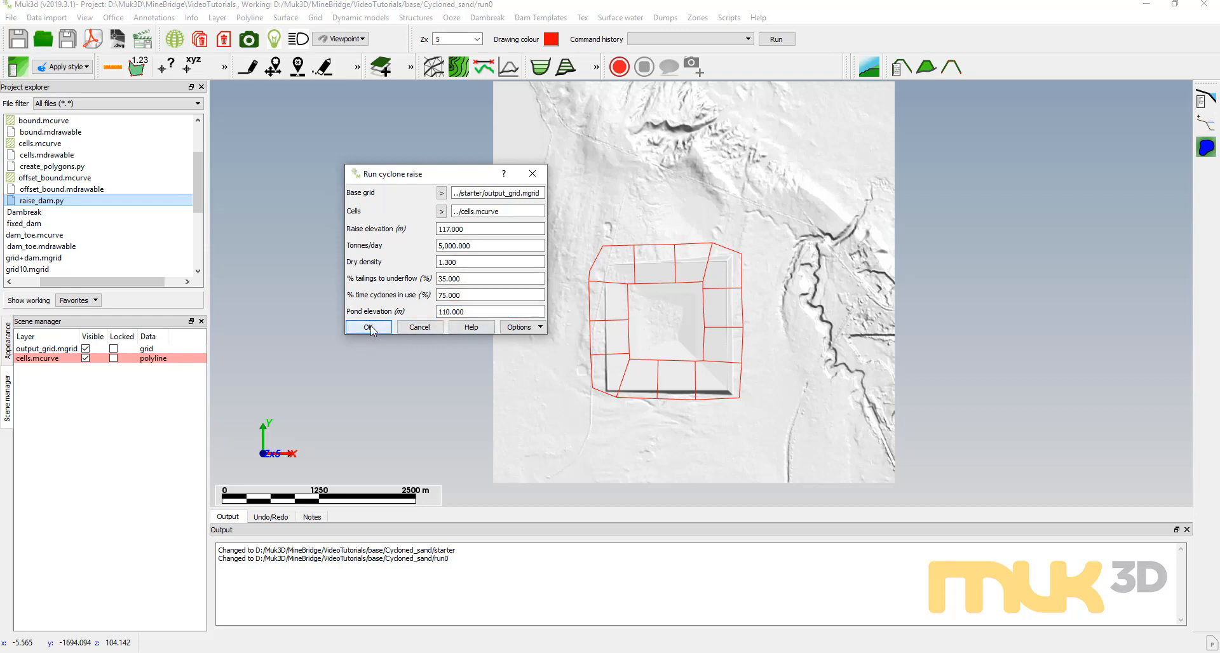
Confirm the form to start the run0 cyclone raise to a 117 m crest
left_click(367, 326)
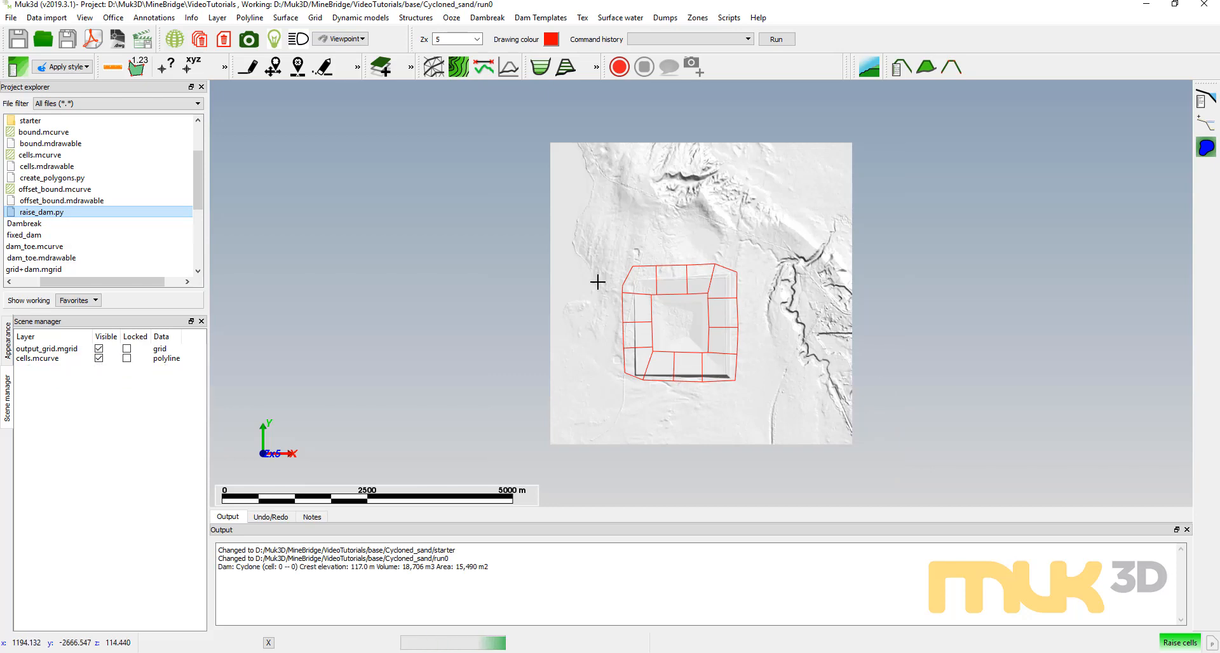
mouse_move(719, 279)
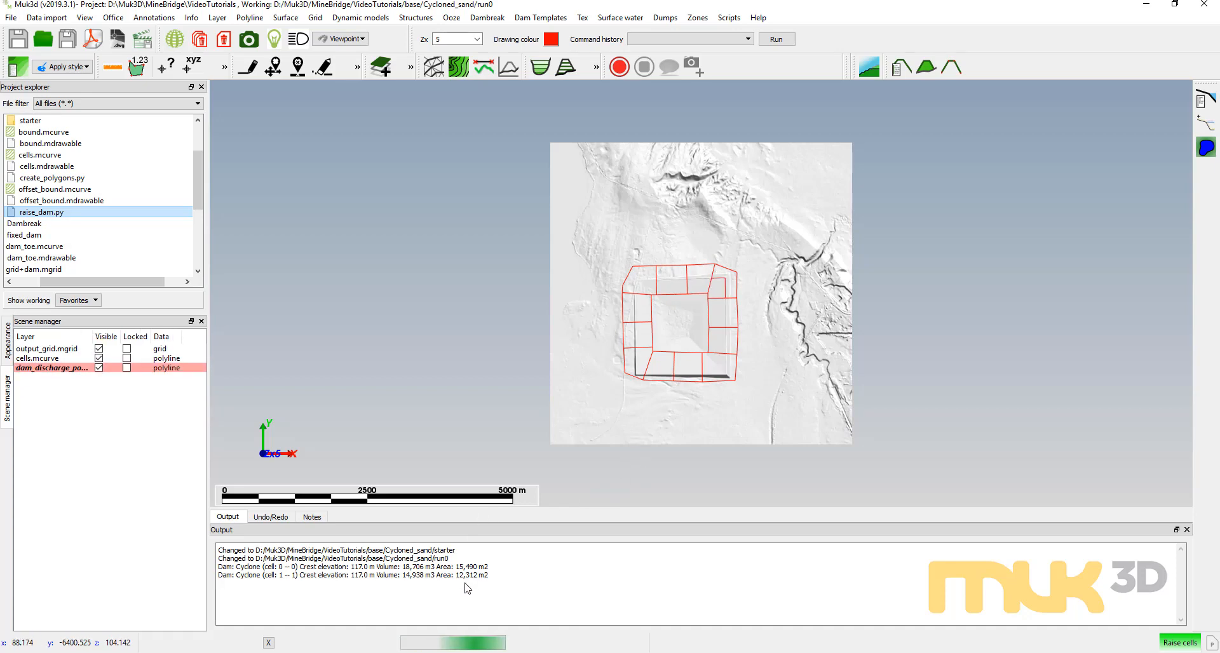
left_click(1180, 642)
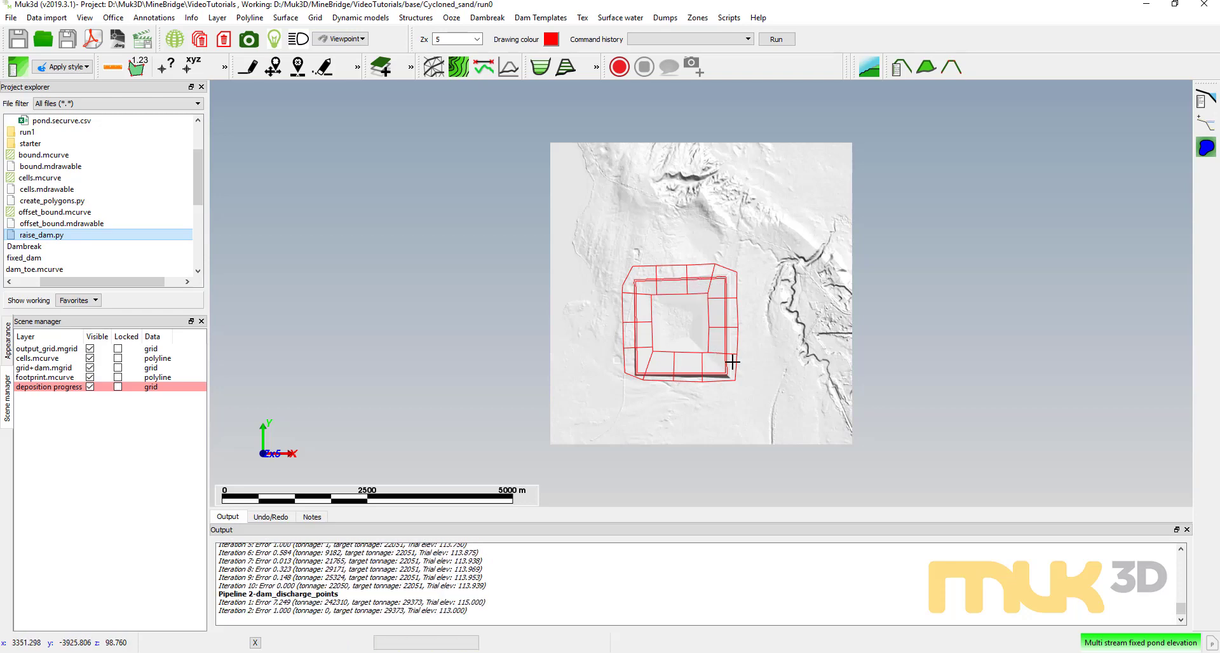
Zoom the viewport to watch deposition while the run0 raise finishes
scroll("up", 3)
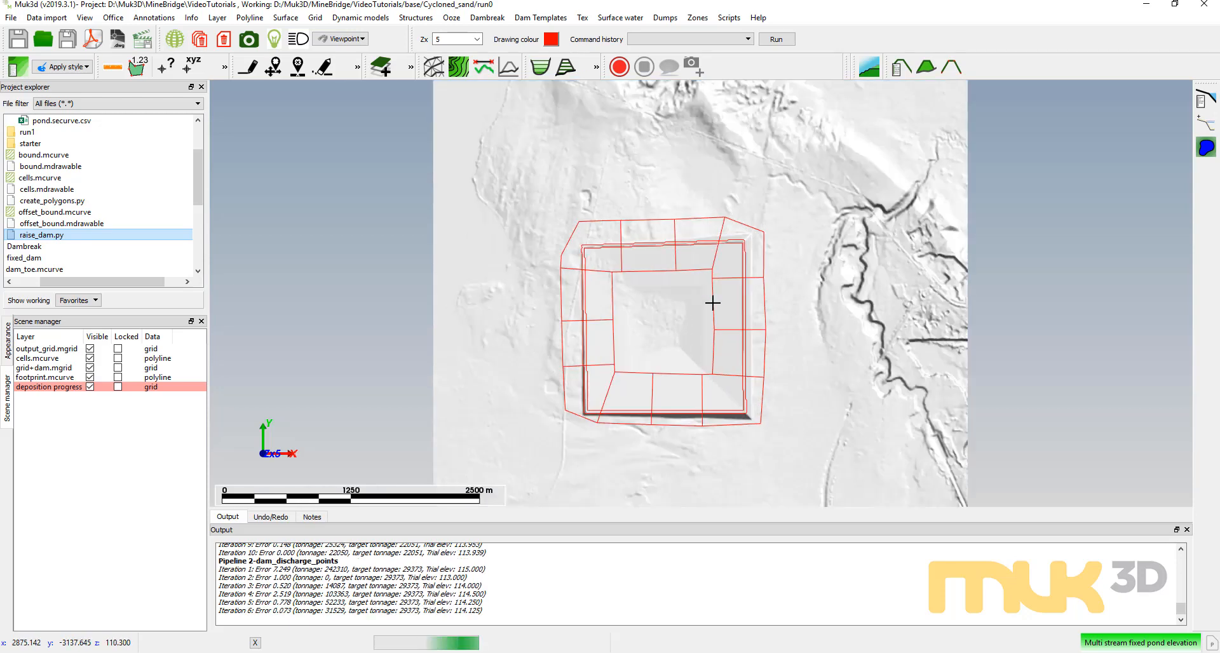
scroll("up", 3)
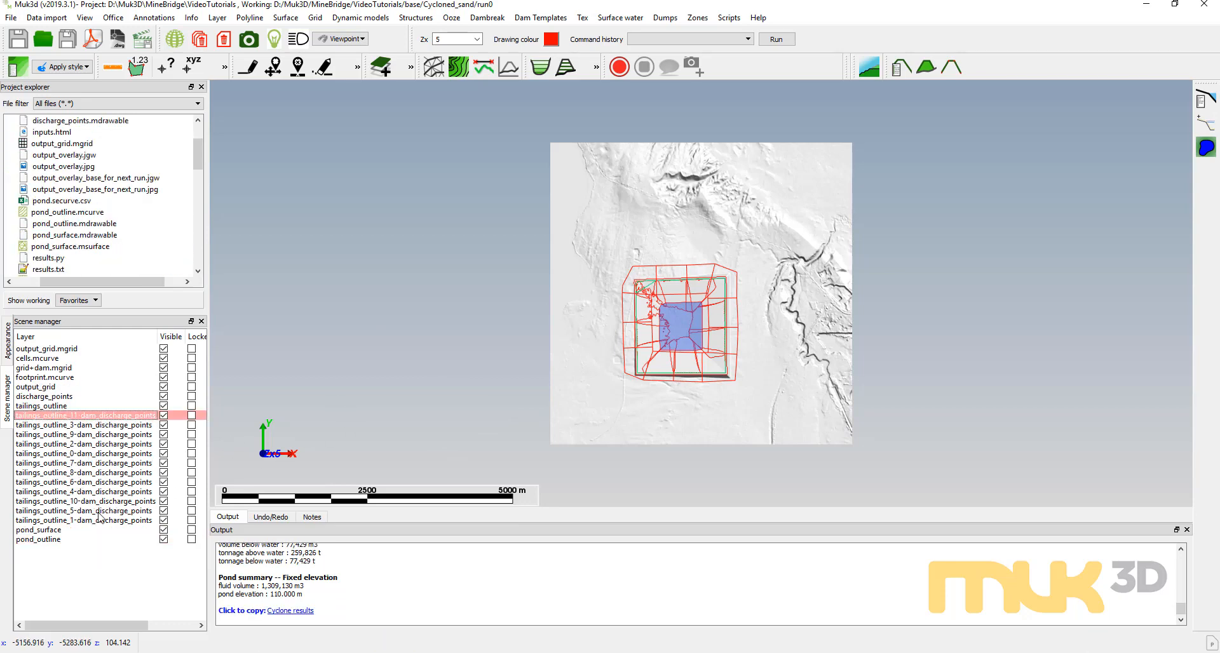
mouse_move(102, 526)
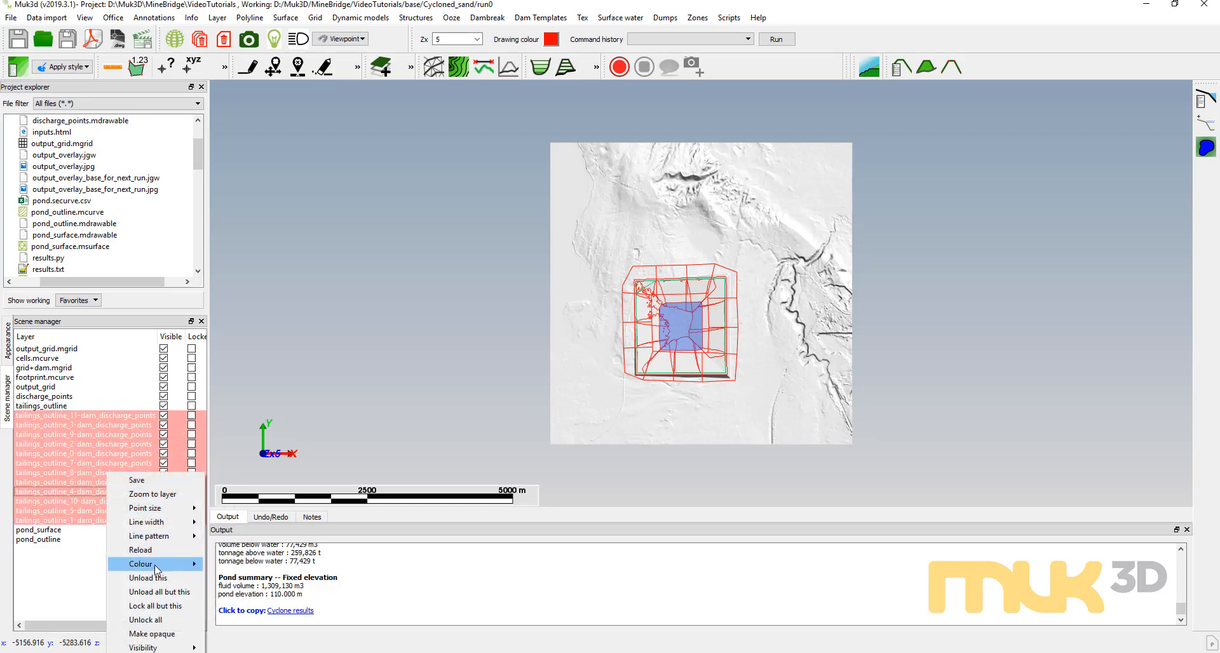
Recolour the tailings outlines, display output_overlay on the dam and copy the Cyclone results table
left_click(141, 564)
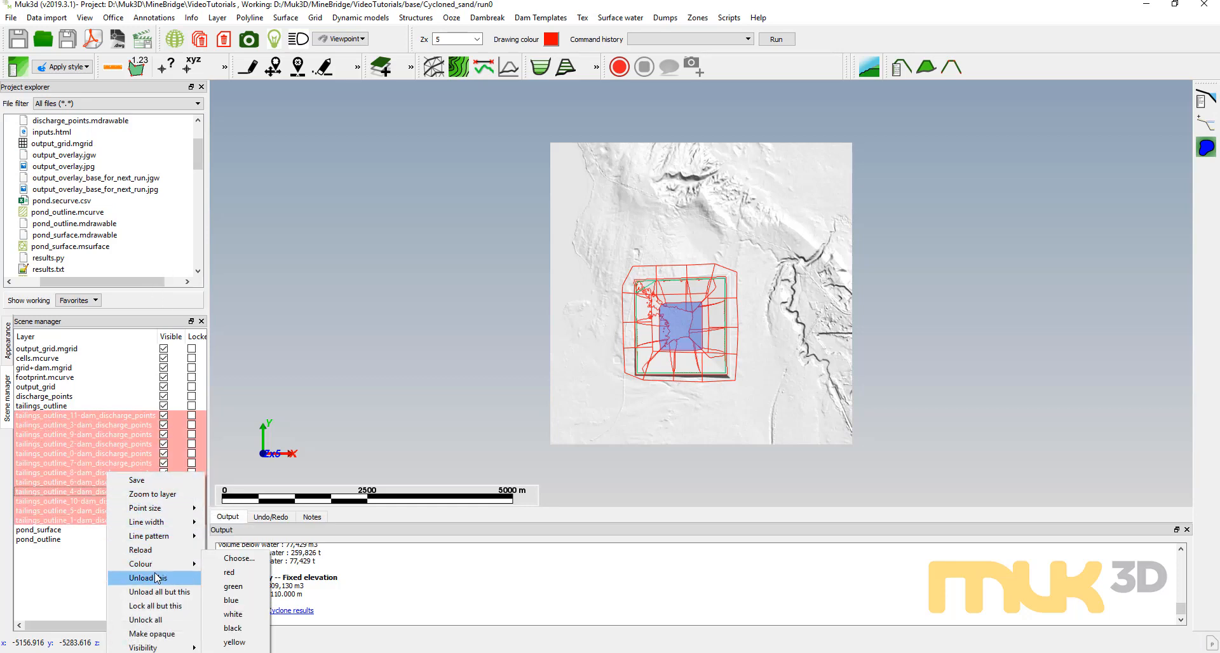
left_click(144, 577)
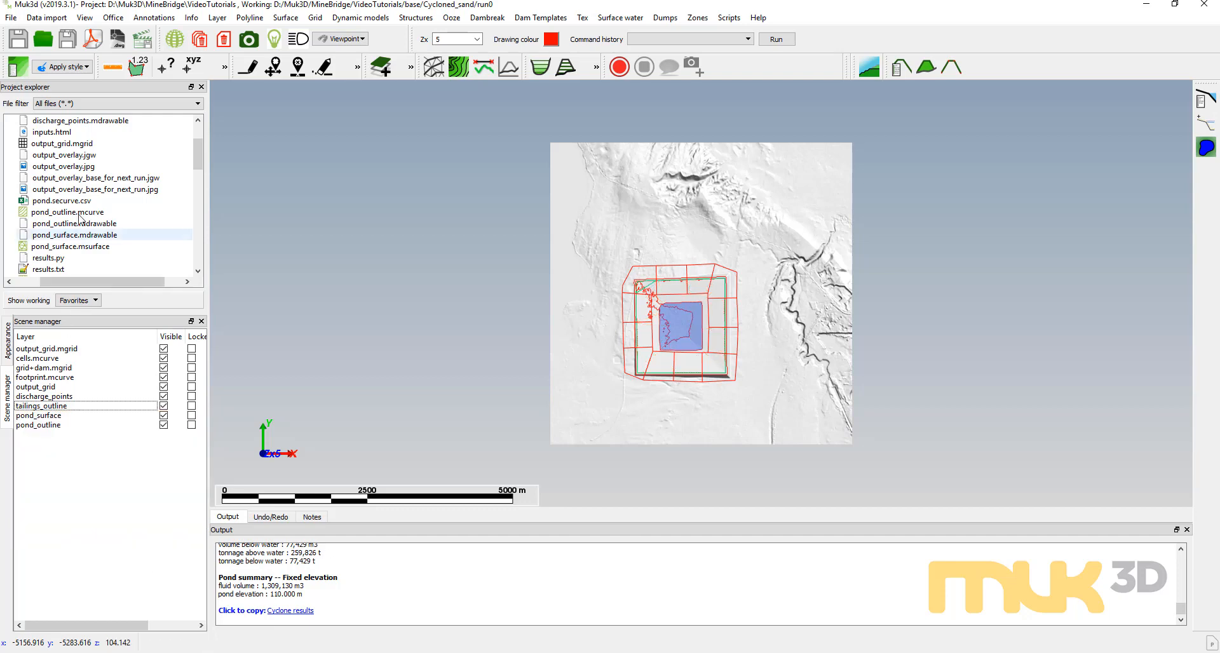
left_click(63, 155)
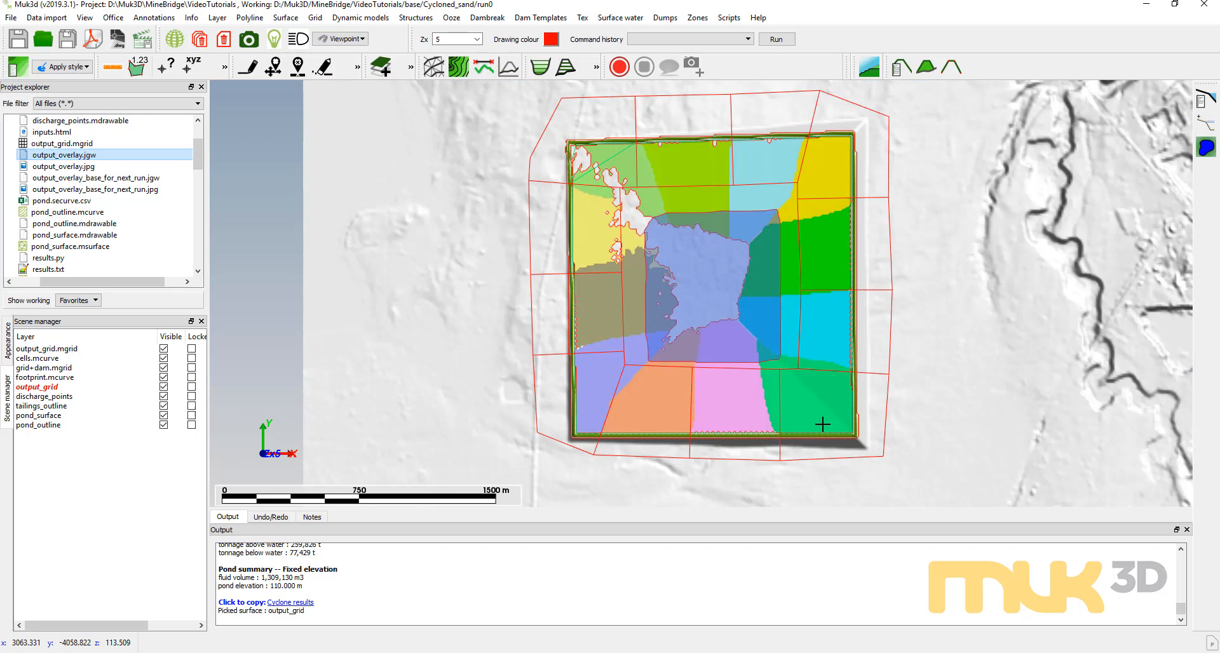
mouse_move(781, 510)
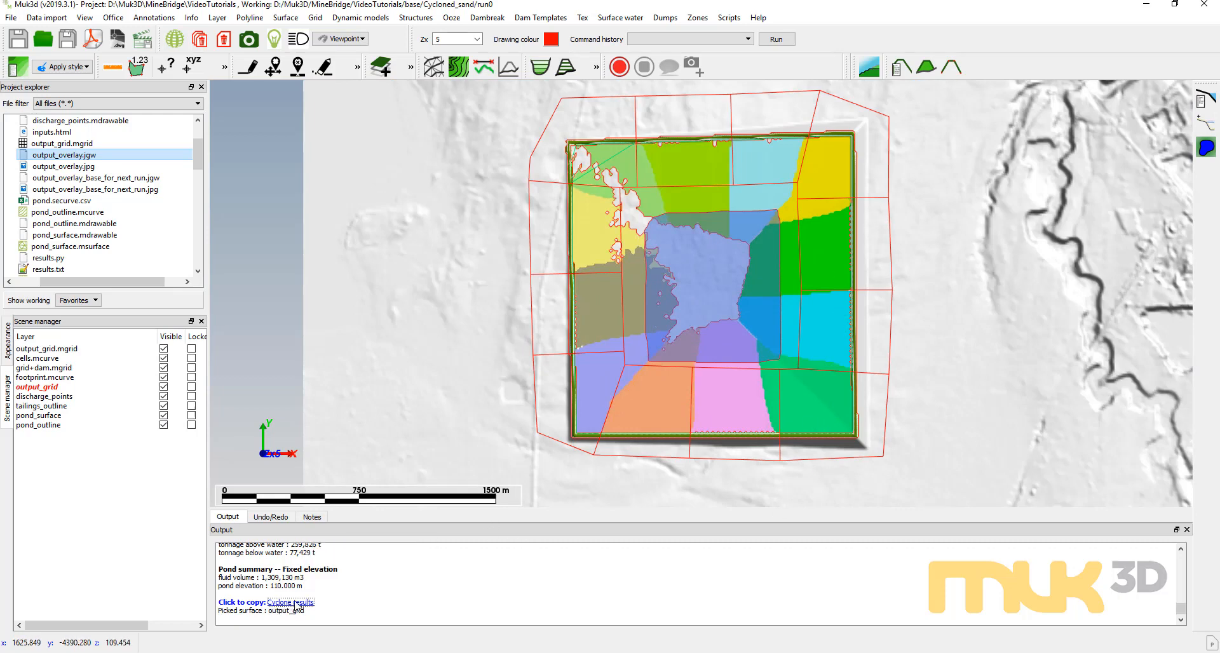
left_click(292, 602)
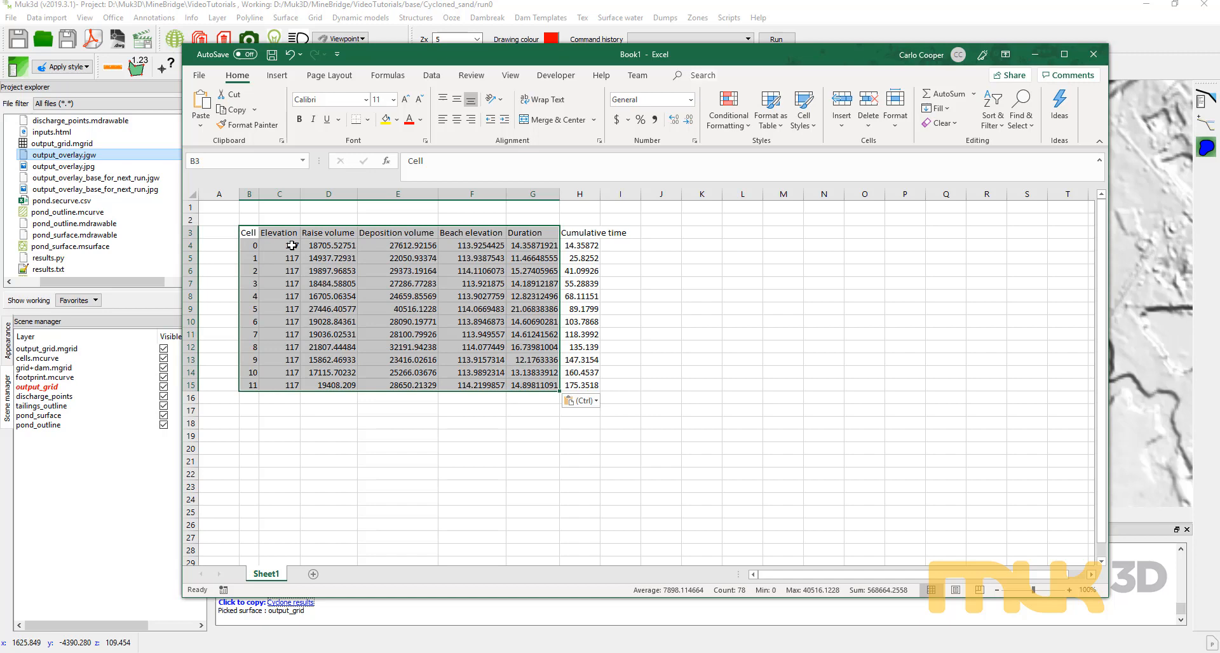
Check the pasted cell 0 volumes, beach elevation, duration and the =G4 cumulative time in Excel
left_click(328, 246)
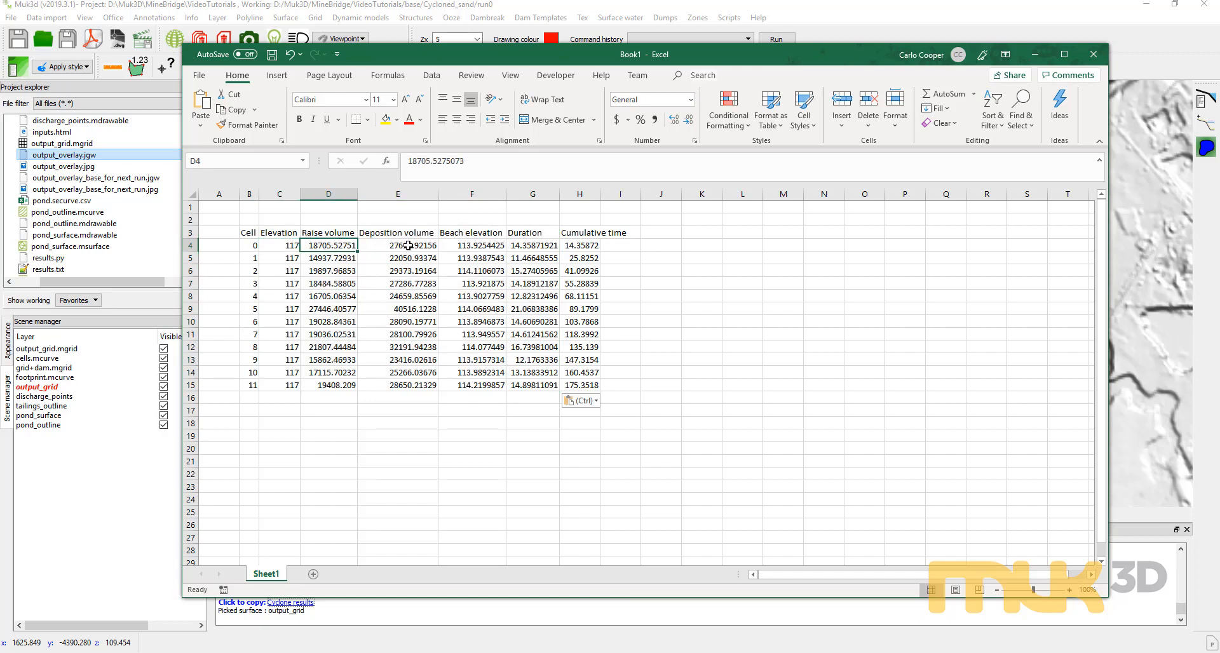
left_click(398, 245)
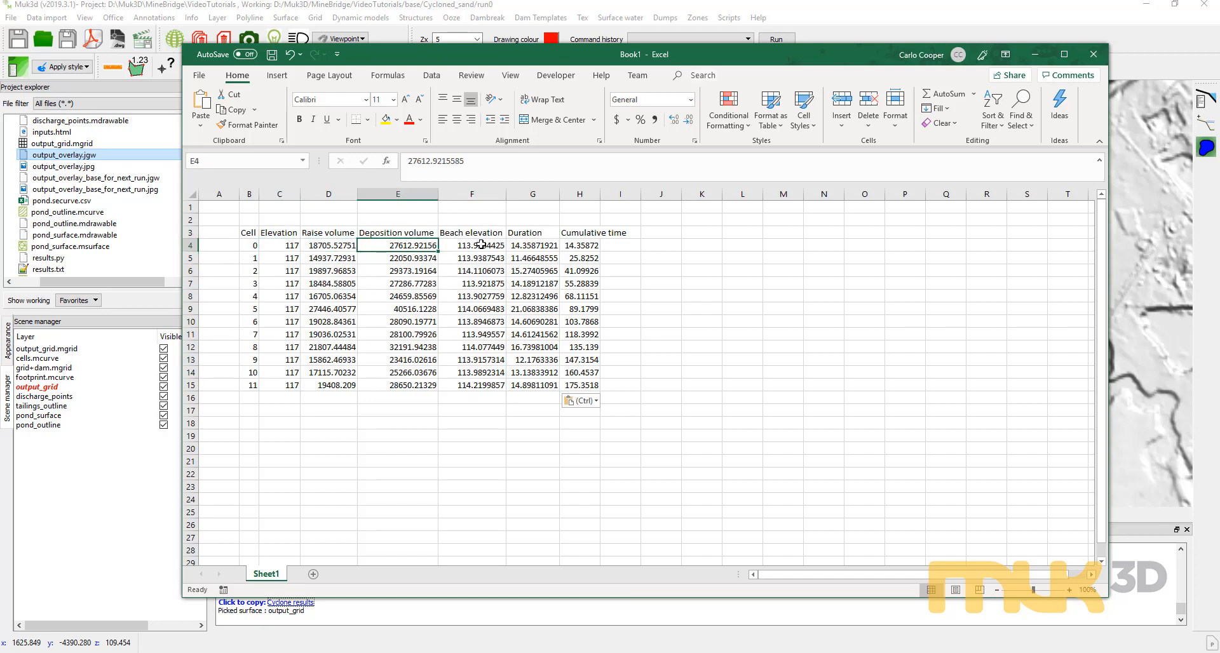
left_click(472, 245)
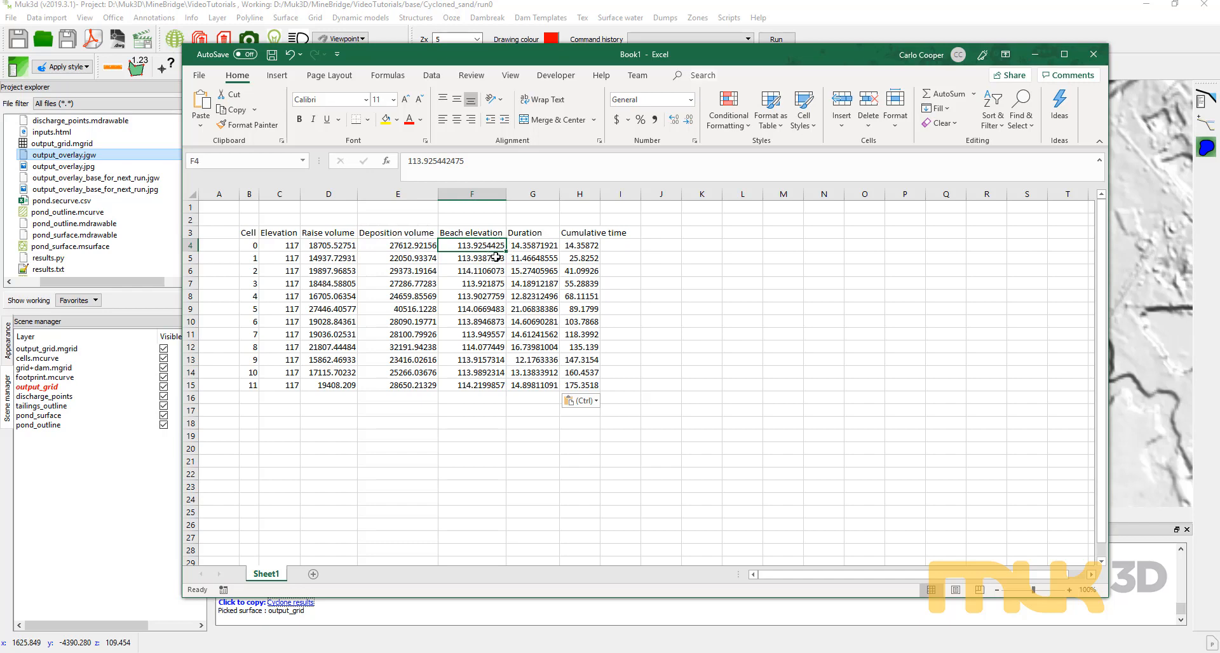
left_click(532, 246)
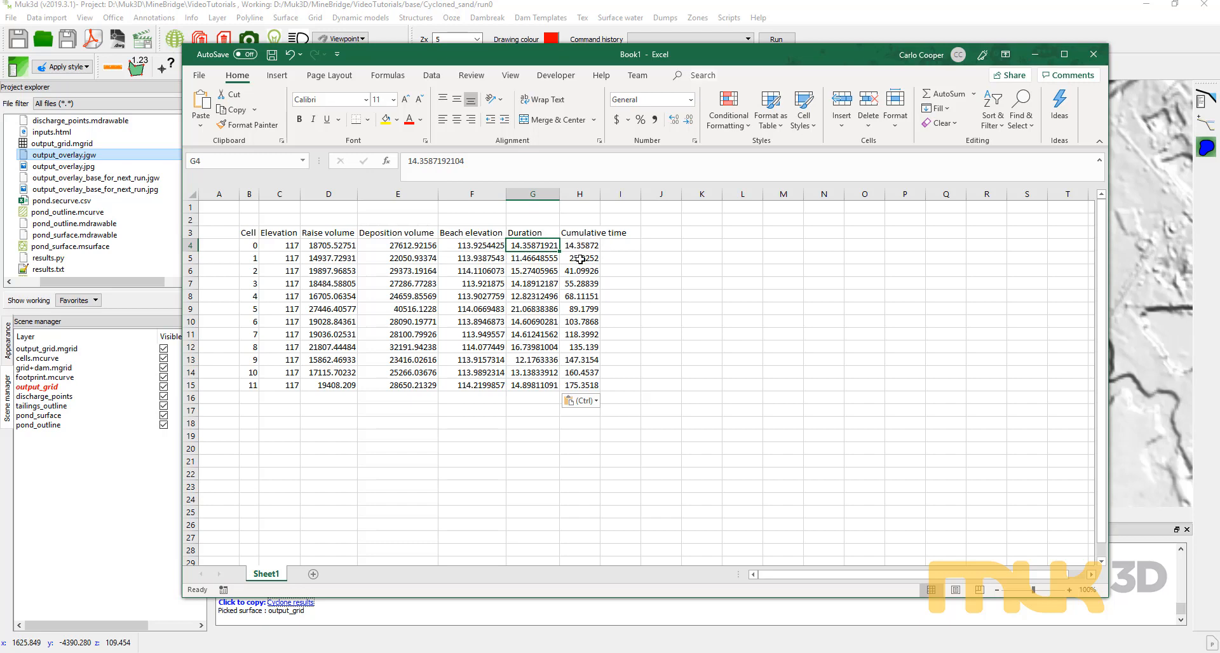
left_click(580, 246)
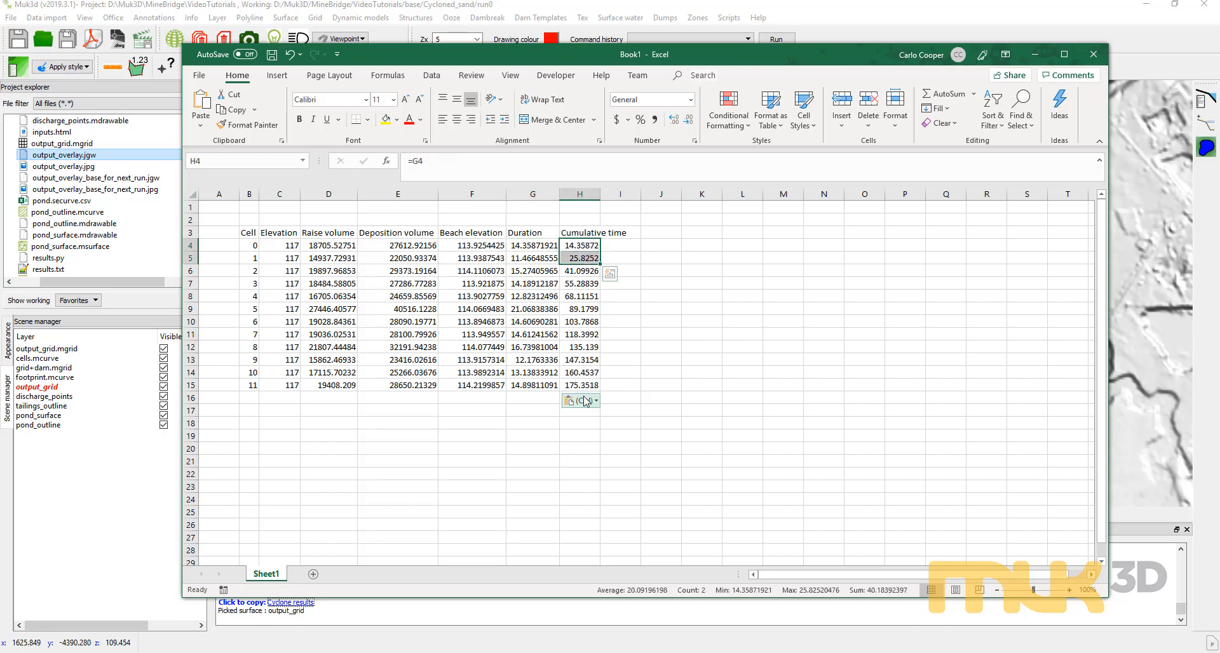
left_click(620, 371)
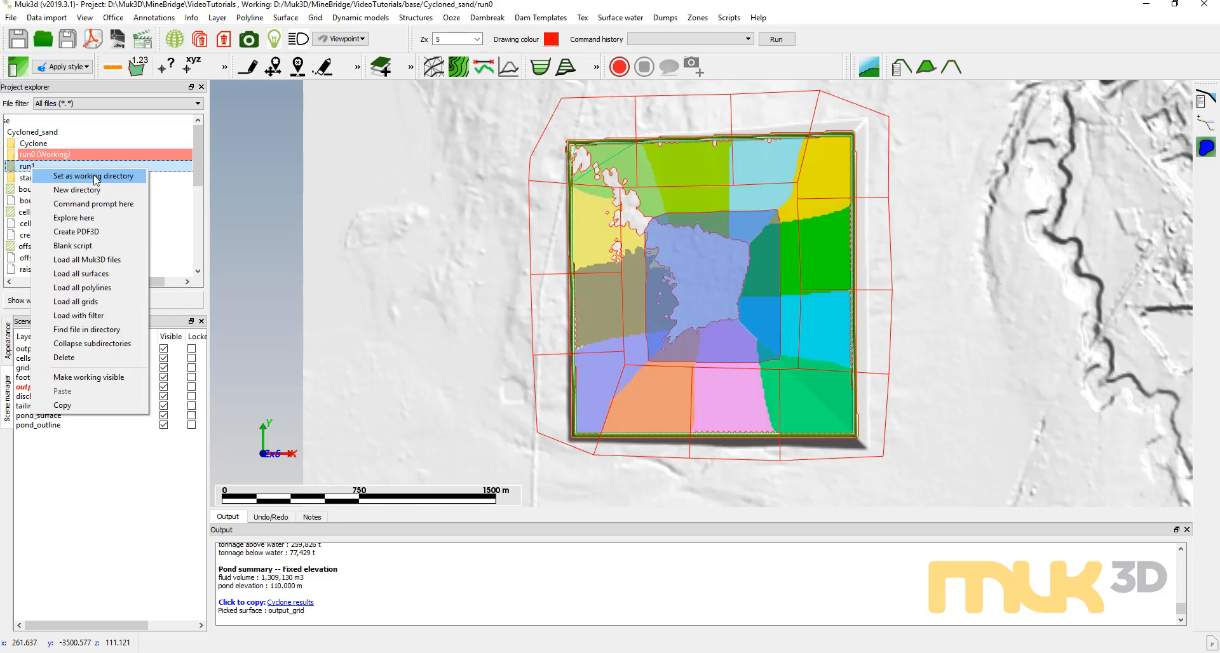
Make run1 the working directory and set the base grid to run0/output_grid.mgrid
left_click(91, 175)
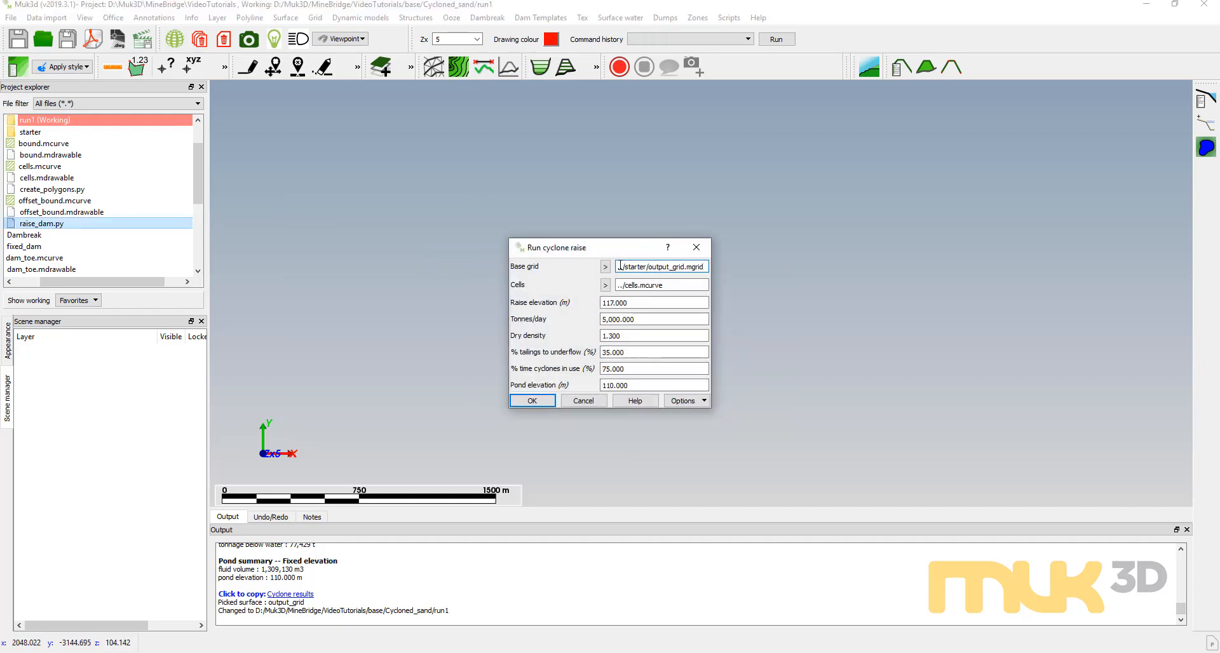
left_click(605, 266)
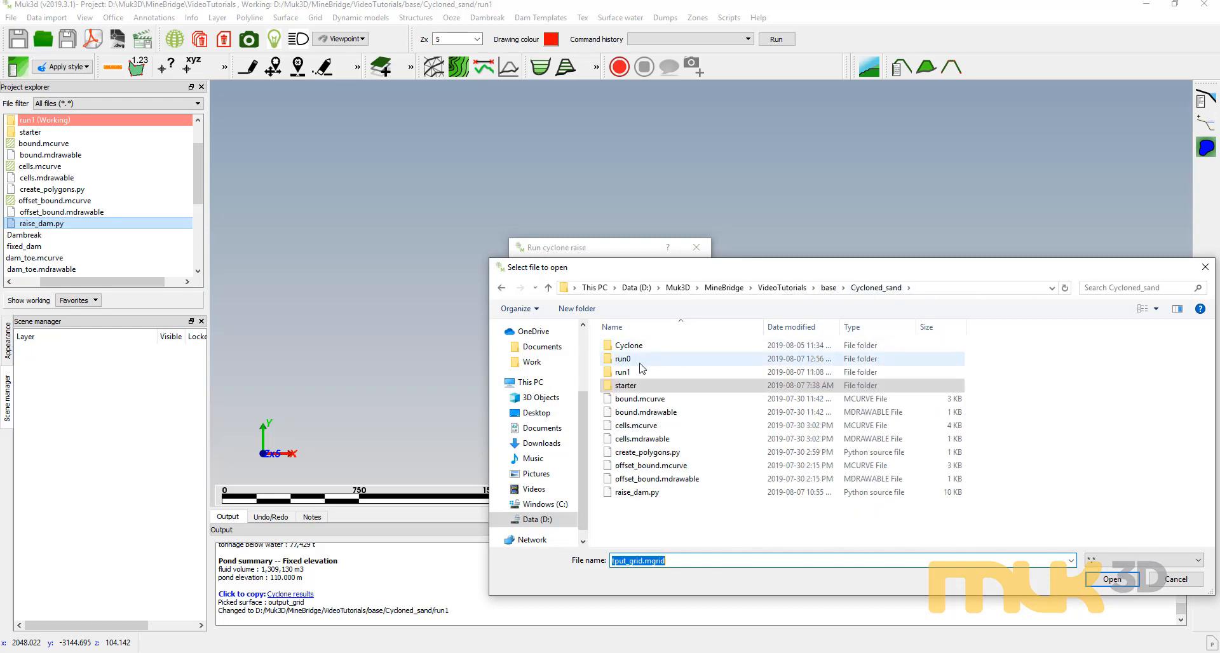
double_click(622, 358)
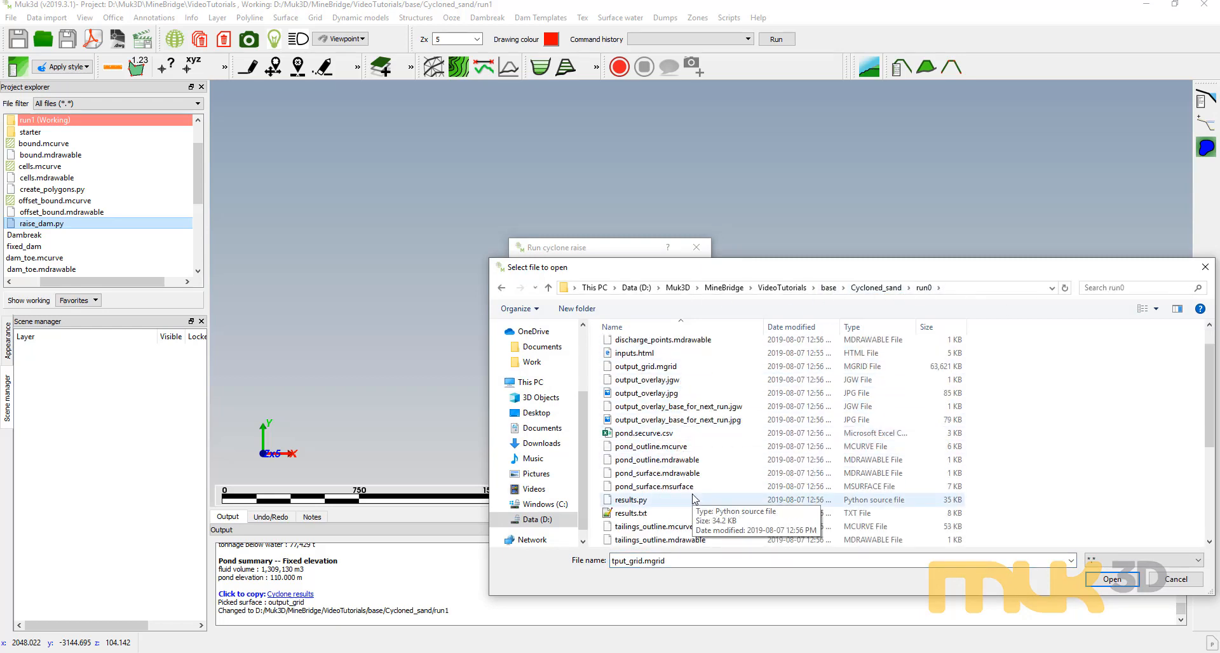
left_click(1111, 579)
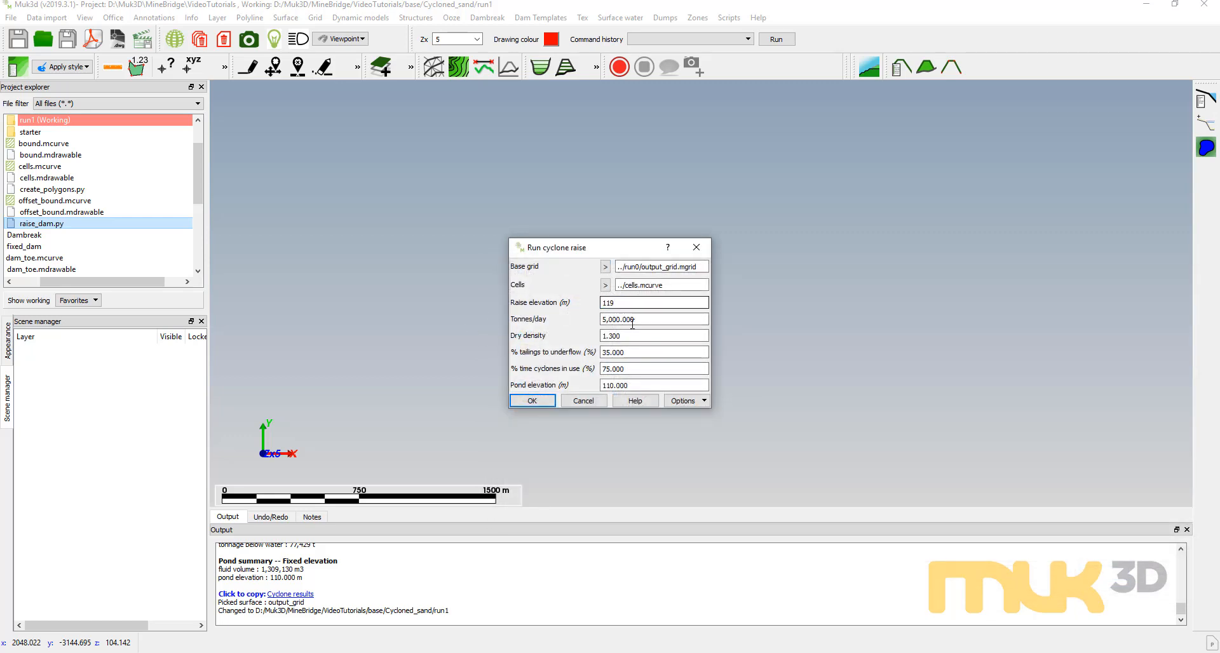
Set pond elevation 112 with raise 119 and 50% cyclone time, then run the run1 raise
triple_click(652, 385)
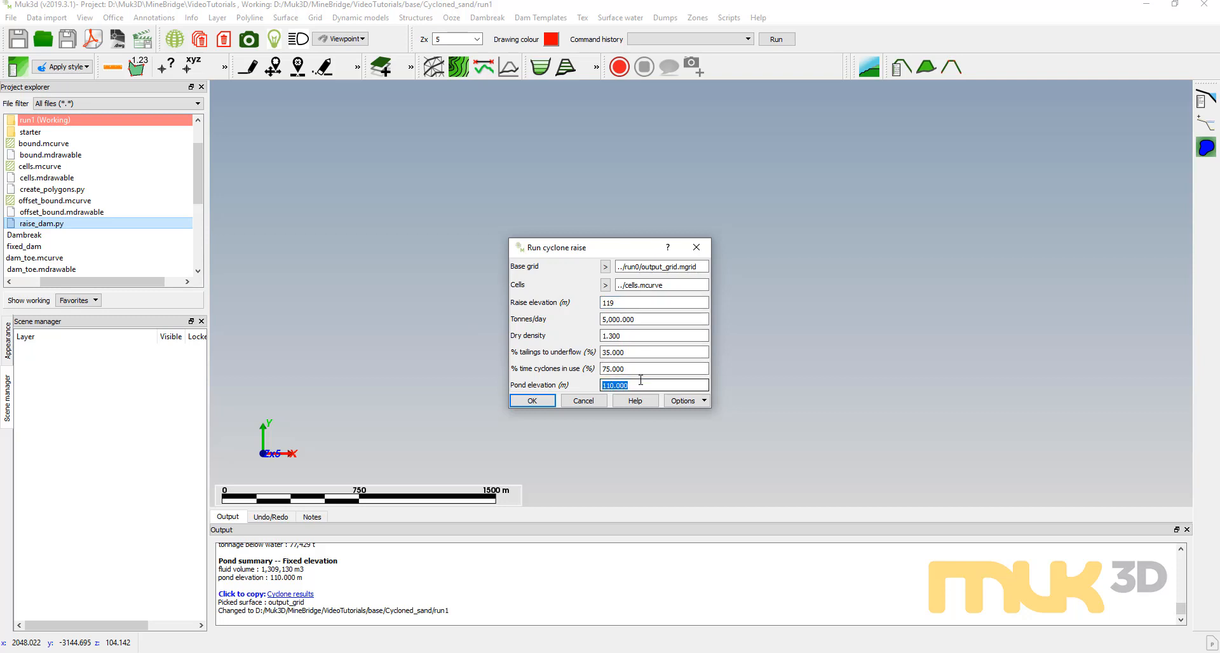
type("112")
left_click(654, 368)
type("50")
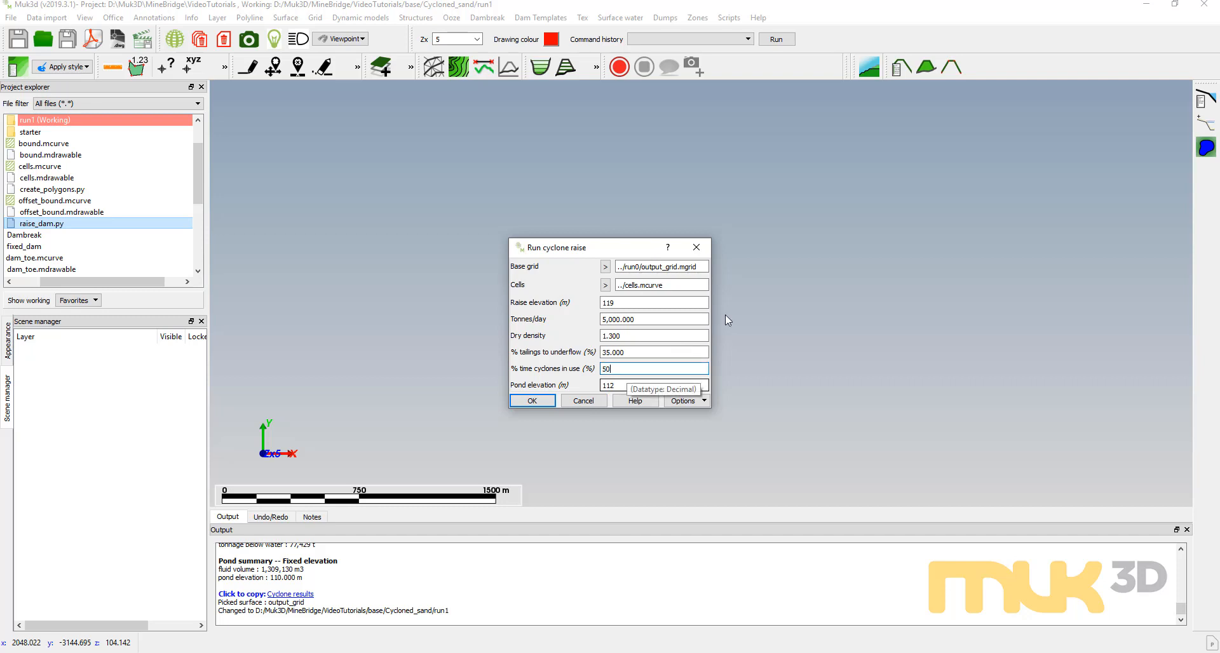
left_click(654, 367)
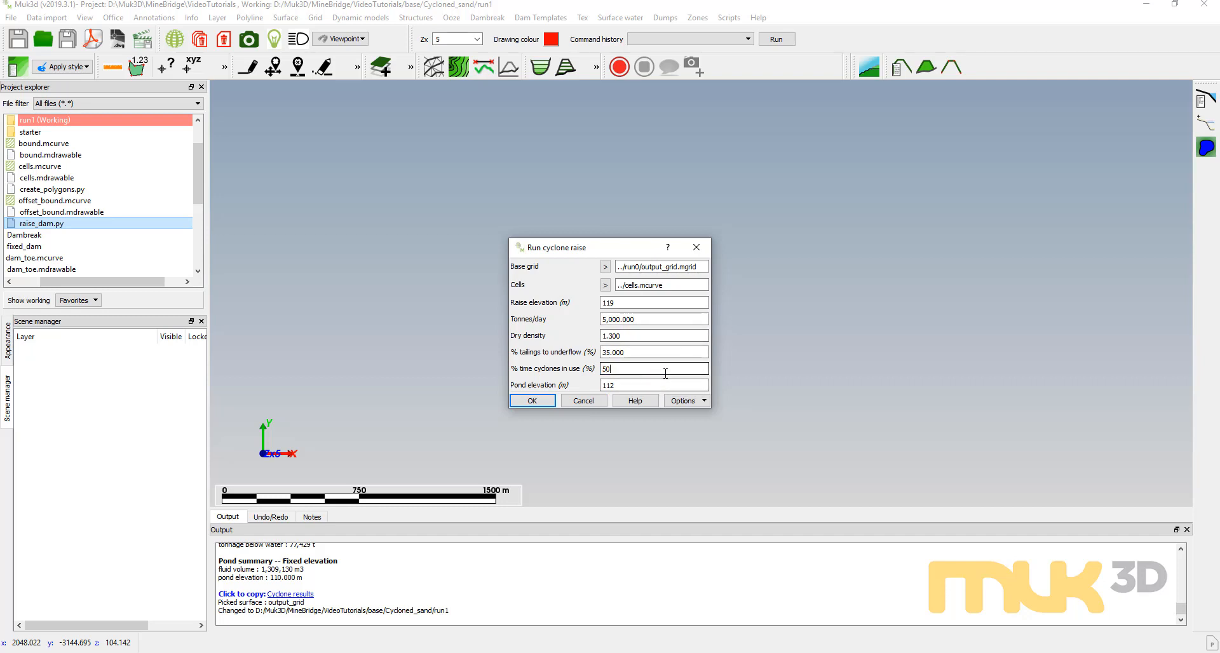
left_click(531, 400)
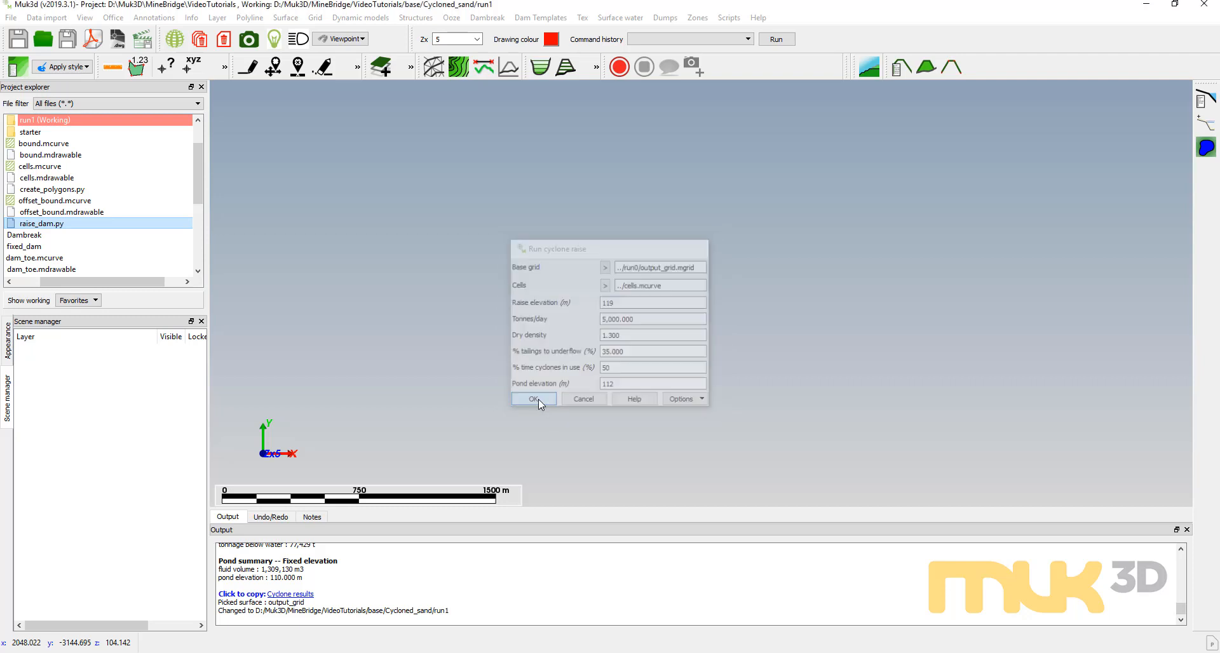
Let the run1 cyclone raise finish and copy its 12-cell results for Excel
left_click(534, 399)
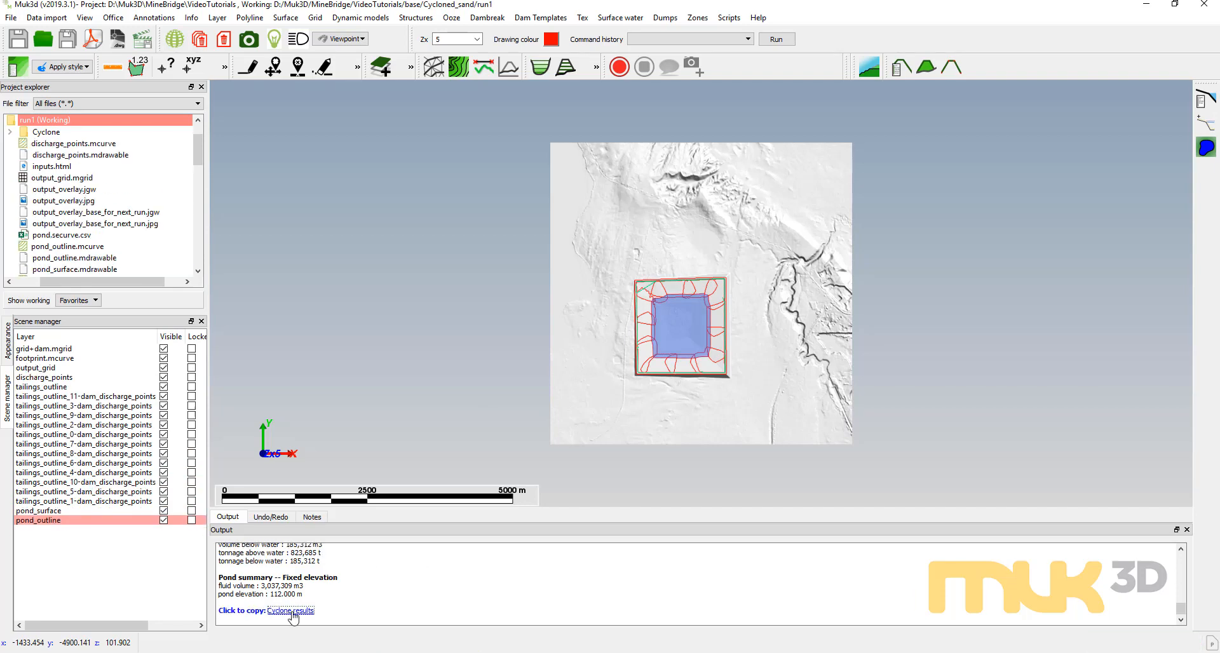
left_click(291, 610)
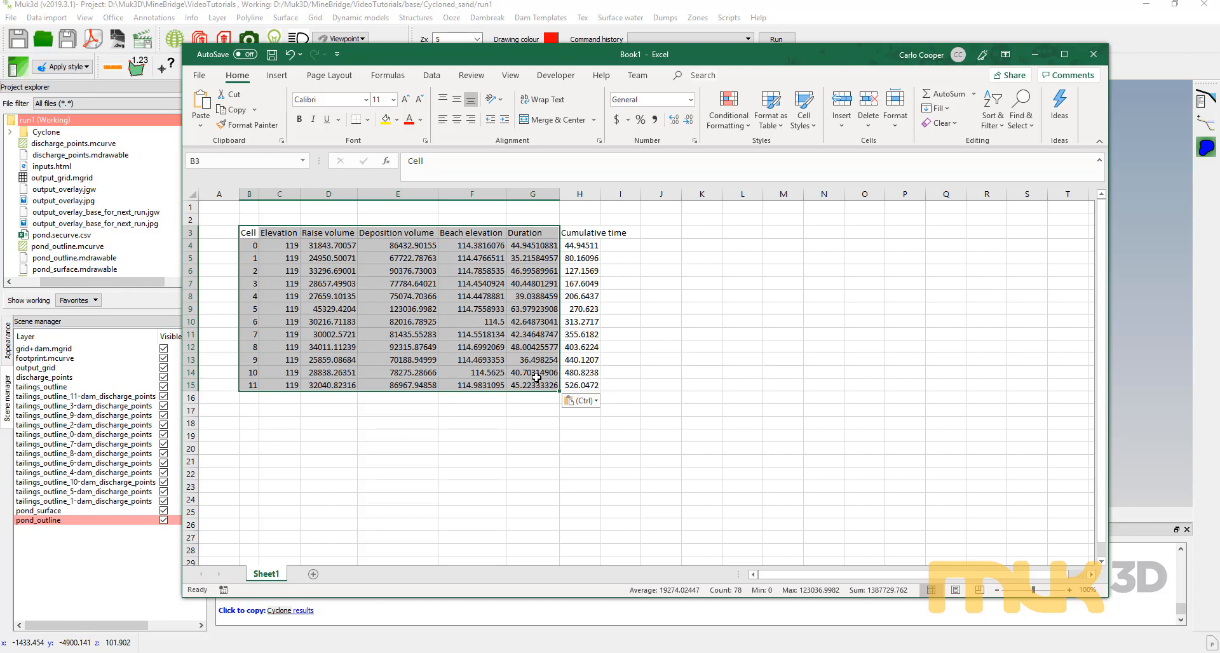
mouse_move(528, 232)
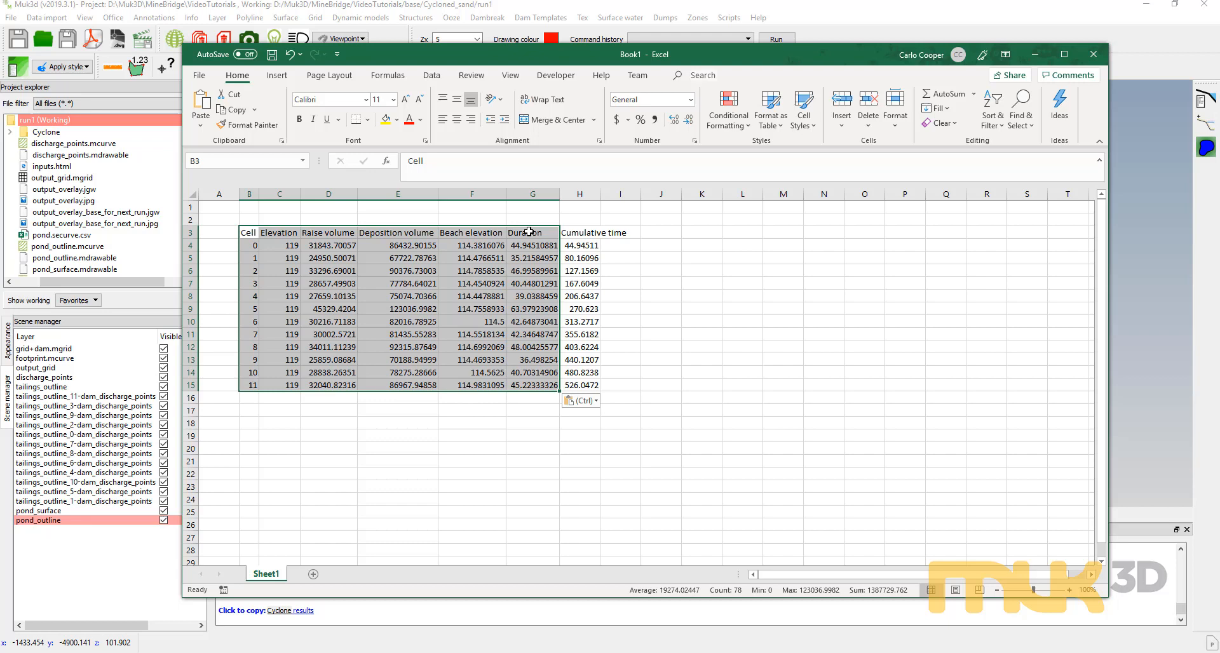
mouse_move(545, 396)
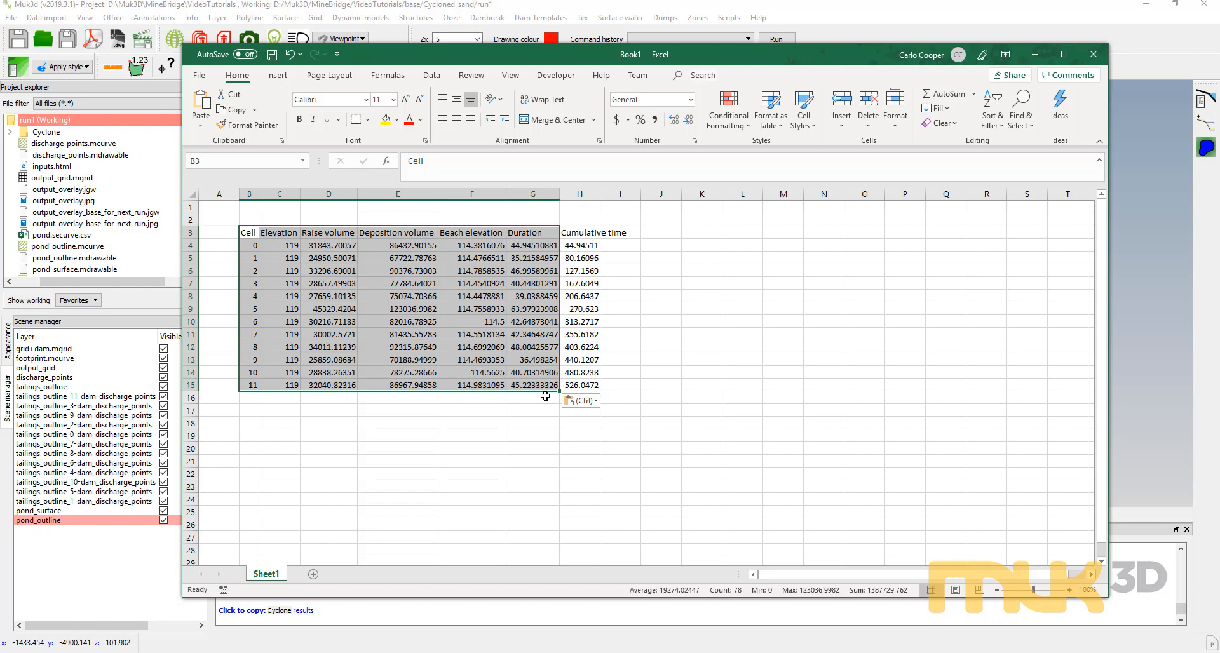
mouse_move(492, 342)
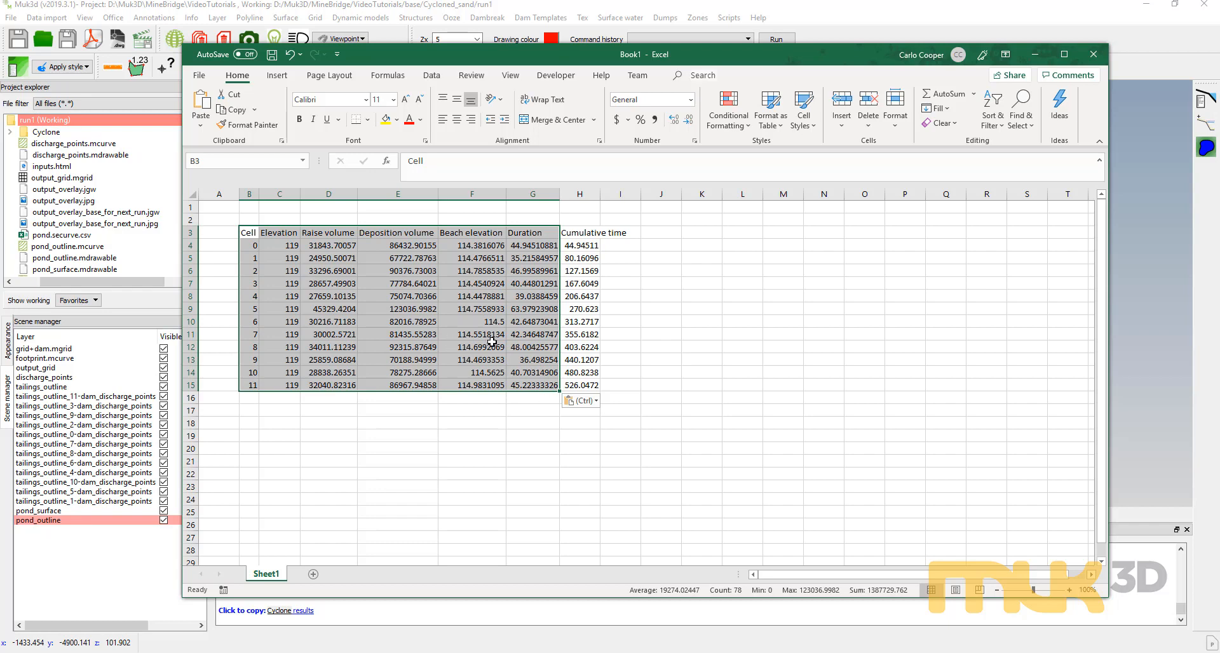